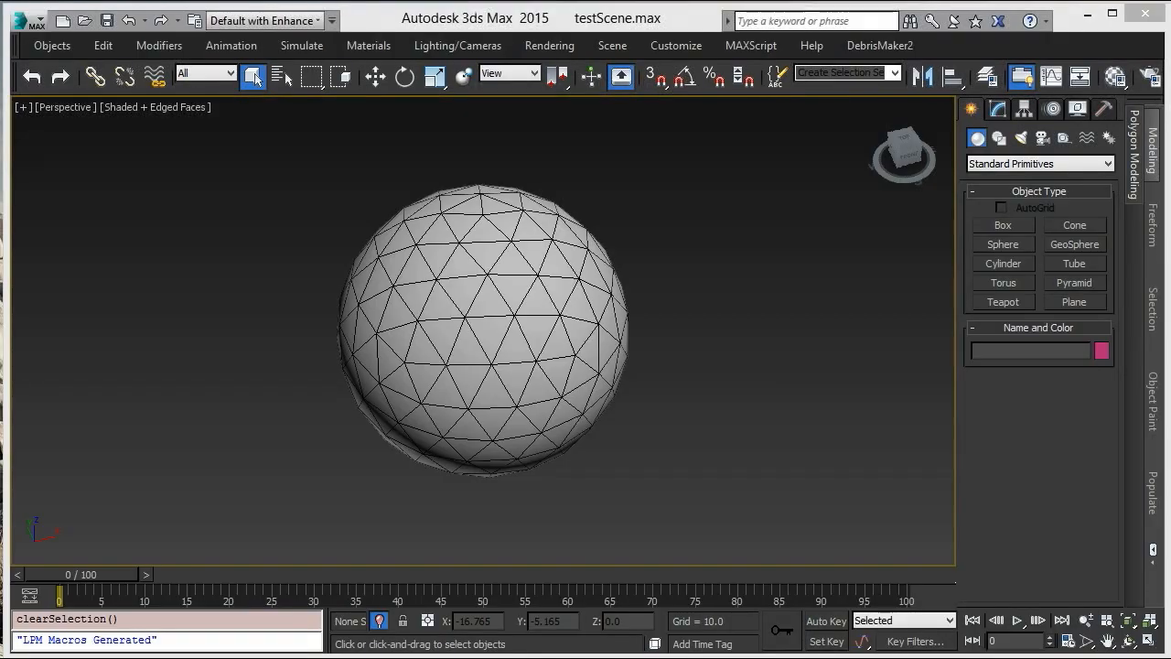
Run the LazyUVWeditor .mse script from the lazyUVWeditor folder in File Explorer
click(348, 266)
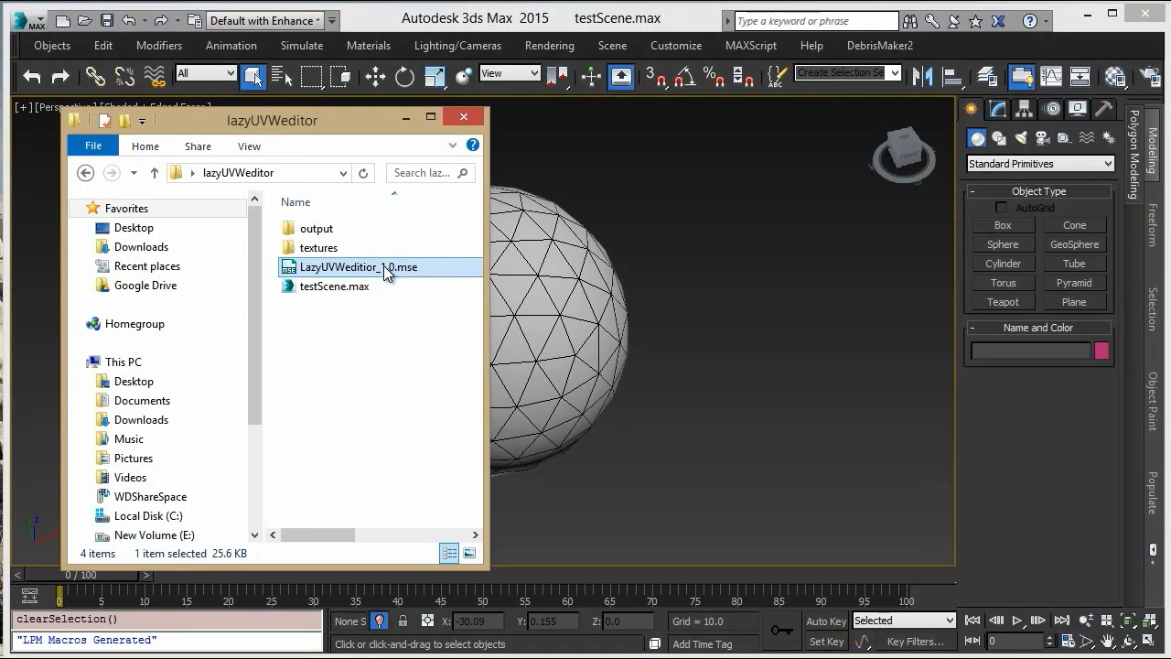
double_click(348, 266)
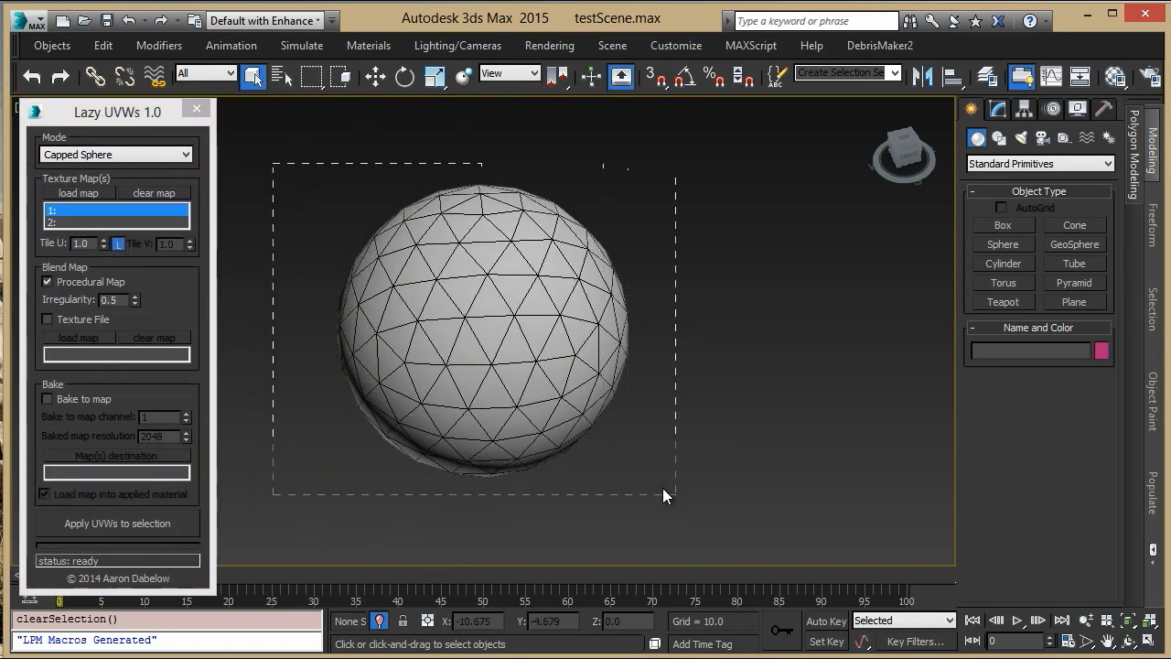
Apply capped-sphere Lazy UVWs mapping to GeoSphere001, giving it a checker pattern
click(475, 330)
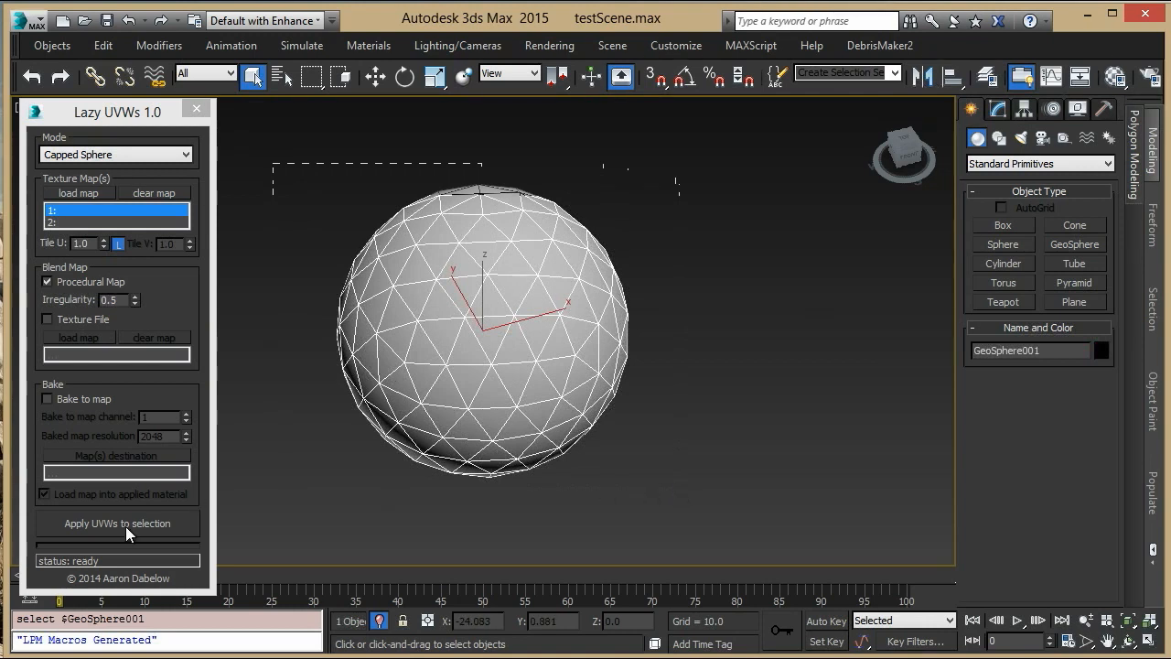
click(116, 522)
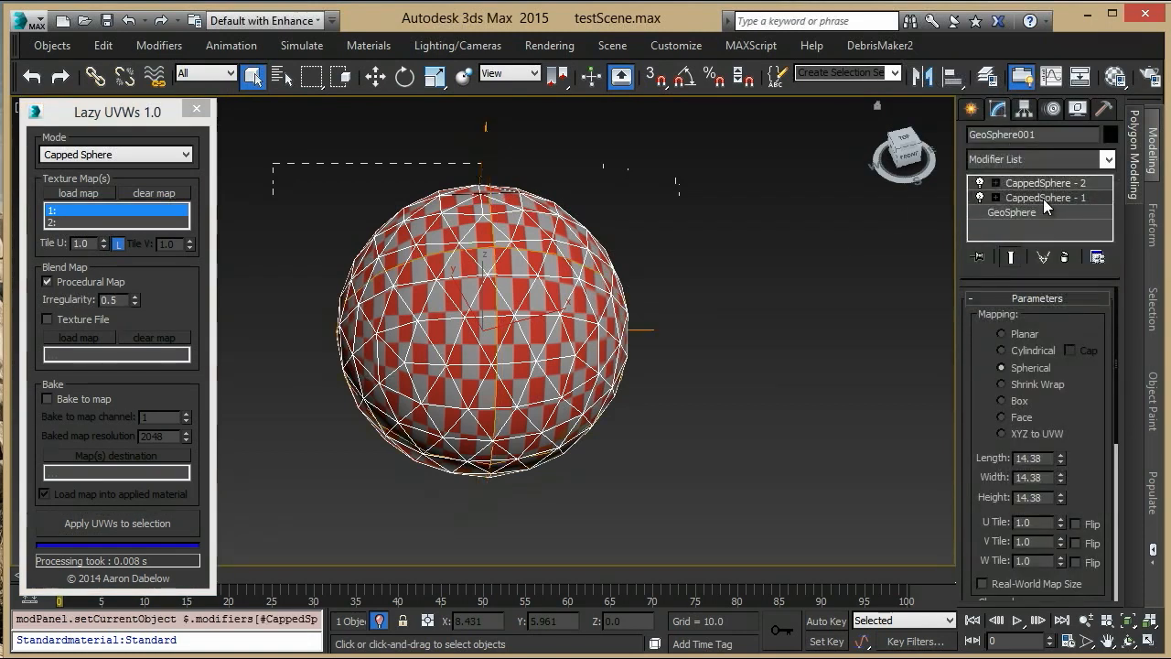
scroll(down, 3)
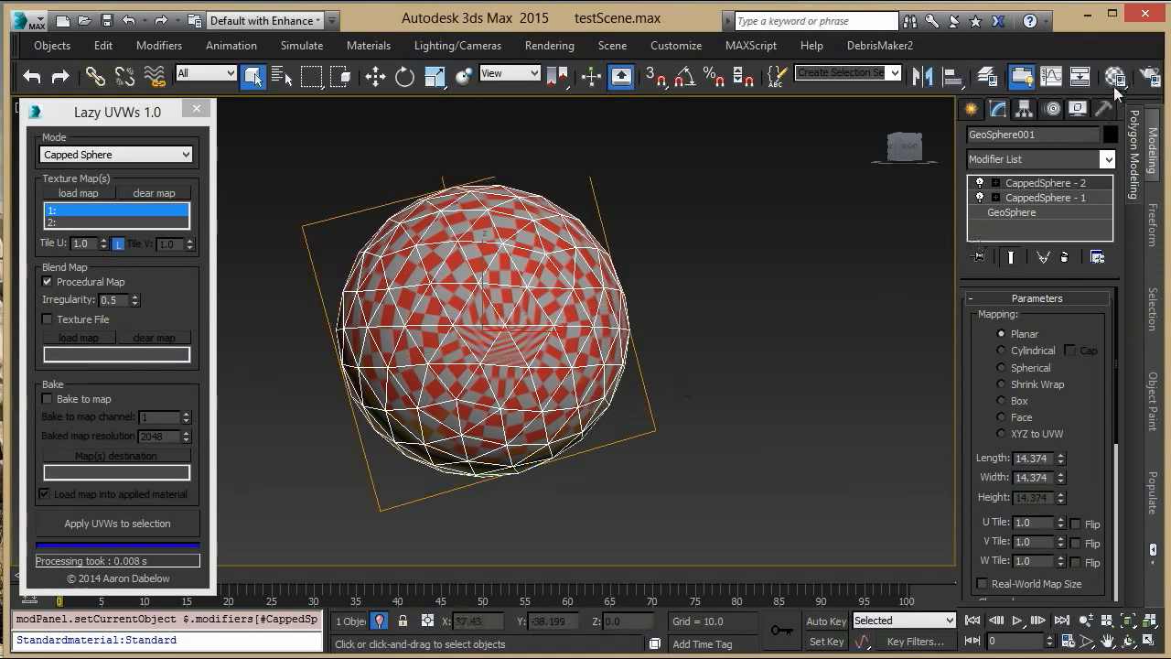
Render the perspective view to check the checker mapping on the geosphere
click(1114, 77)
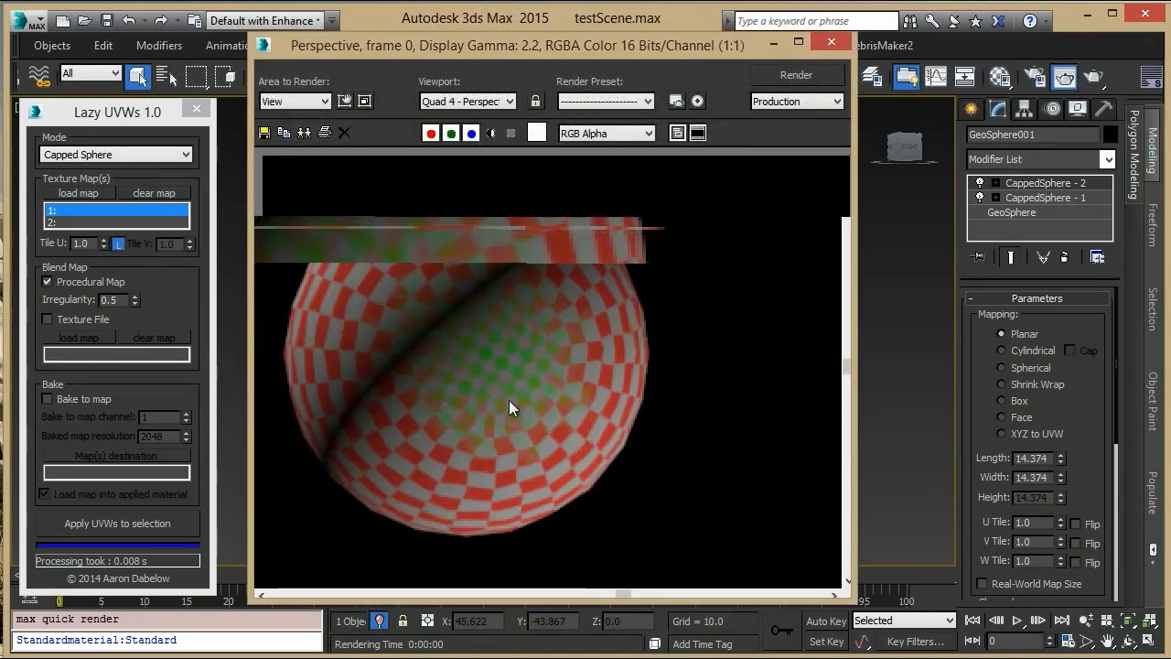
mouse_move(544, 355)
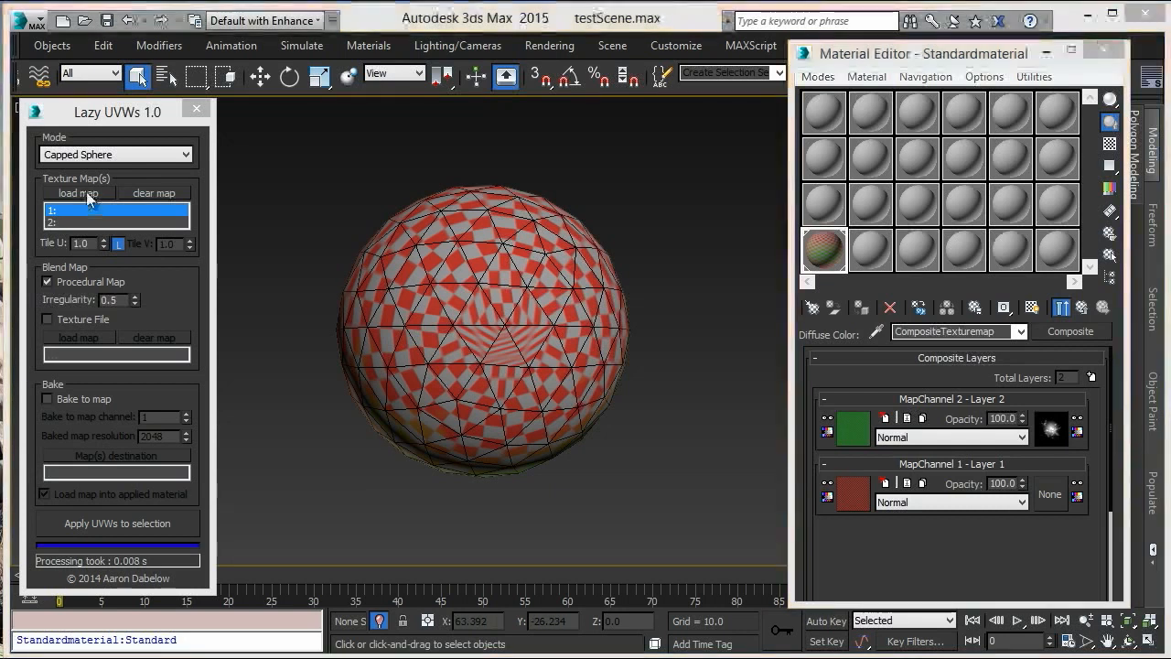
Load texture_03.jpg as the first map and reapply UVWs to the geosphere
click(78, 192)
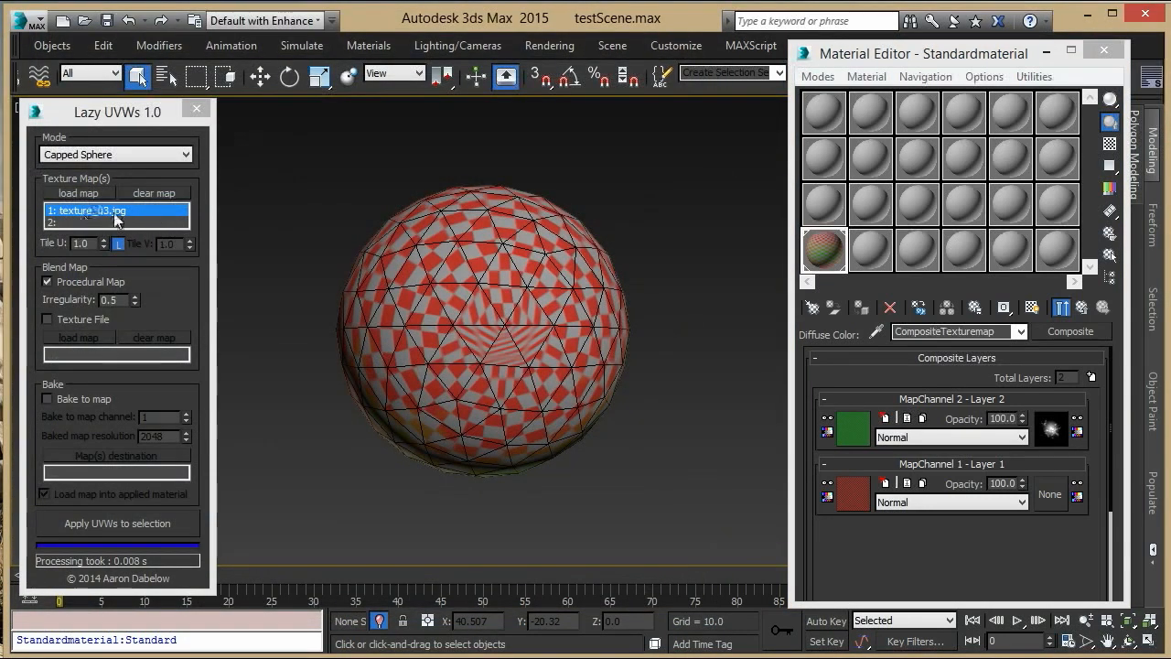
drag(302, 151, 494, 435)
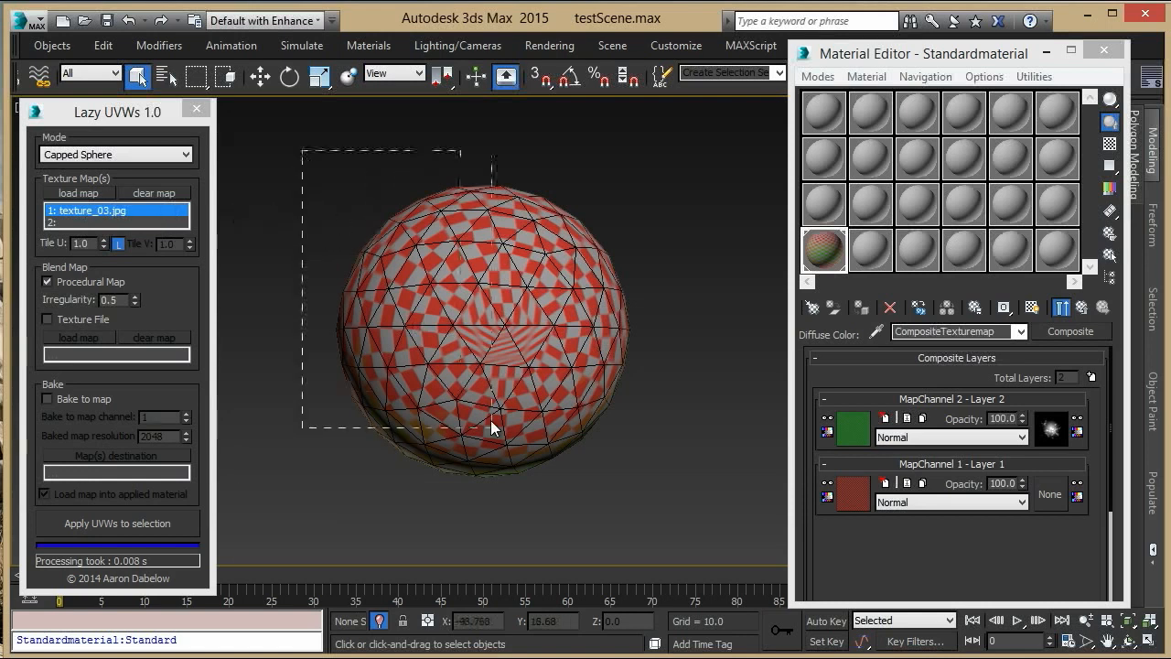
click(116, 522)
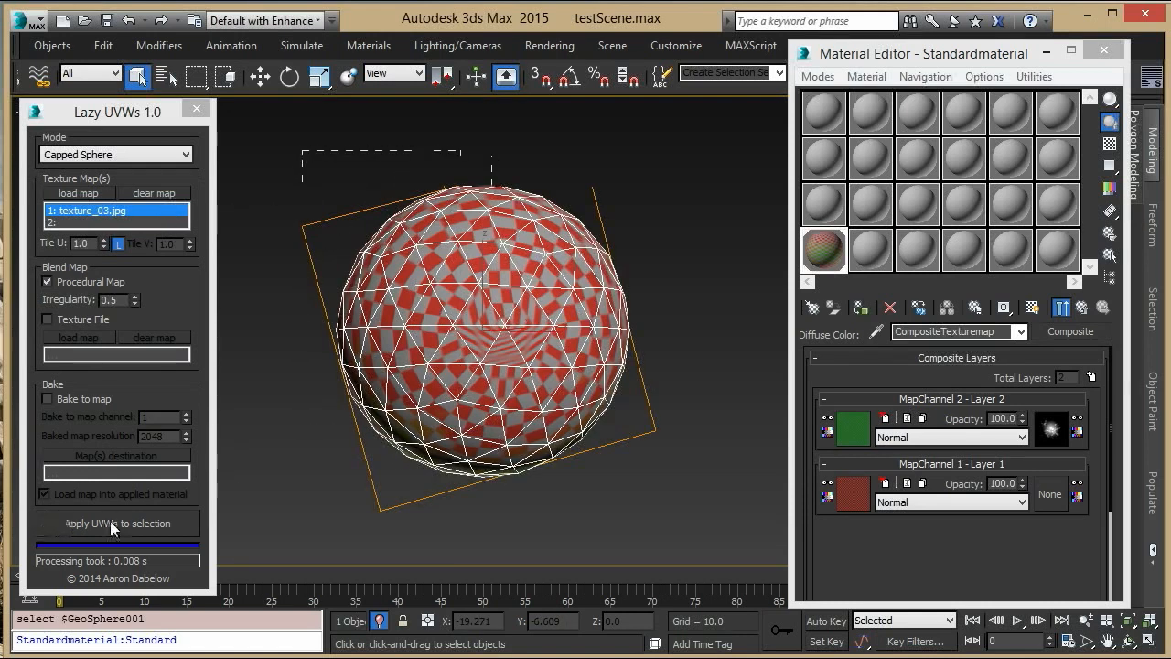
click(115, 522)
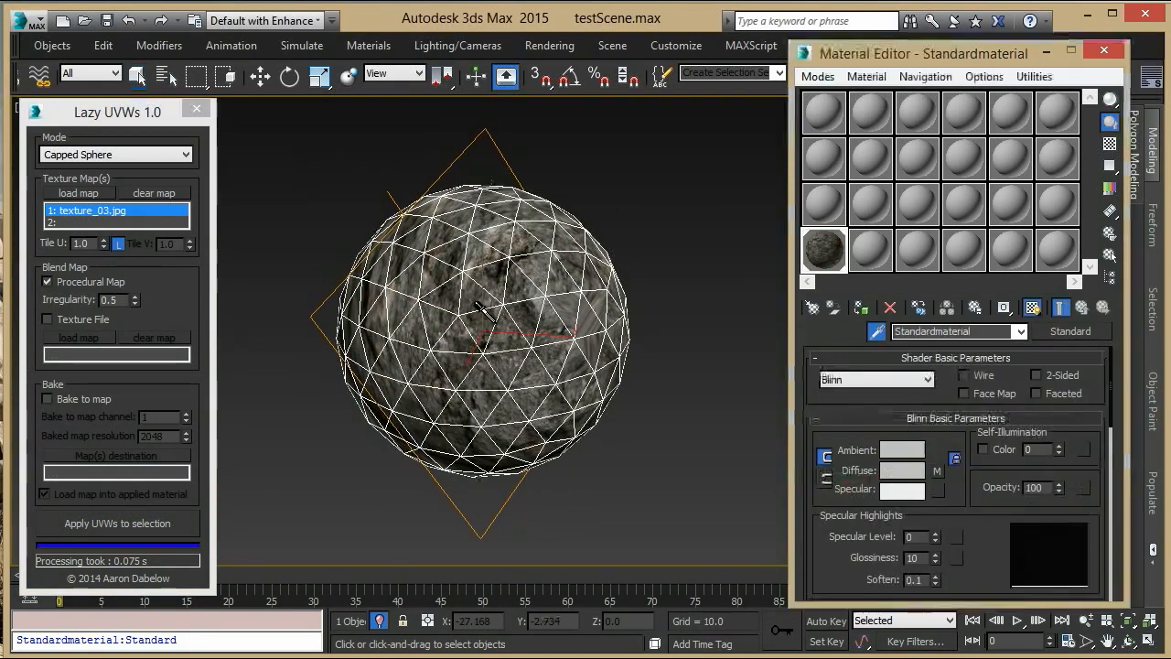
click(952, 355)
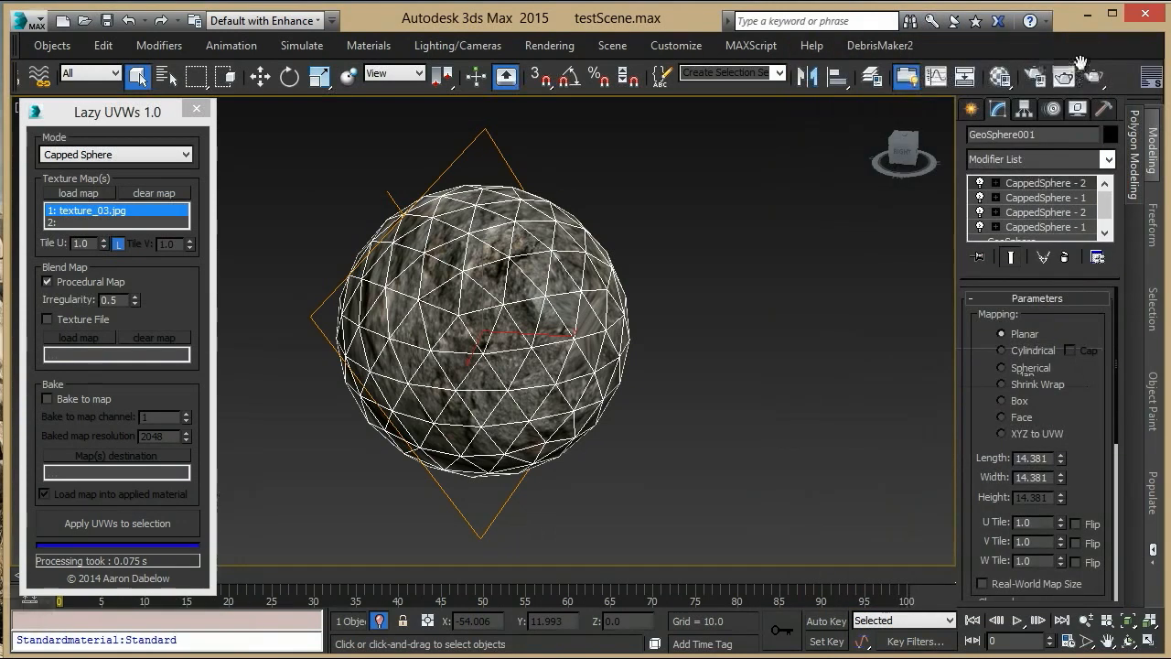
click(1065, 77)
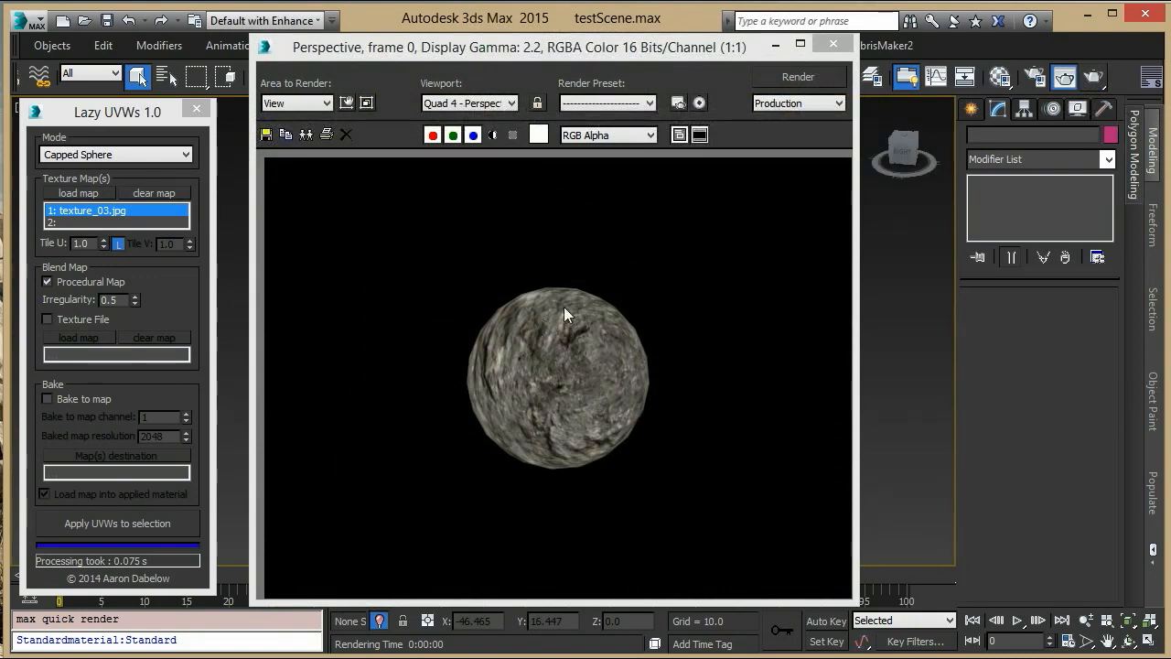
mouse_move(565, 461)
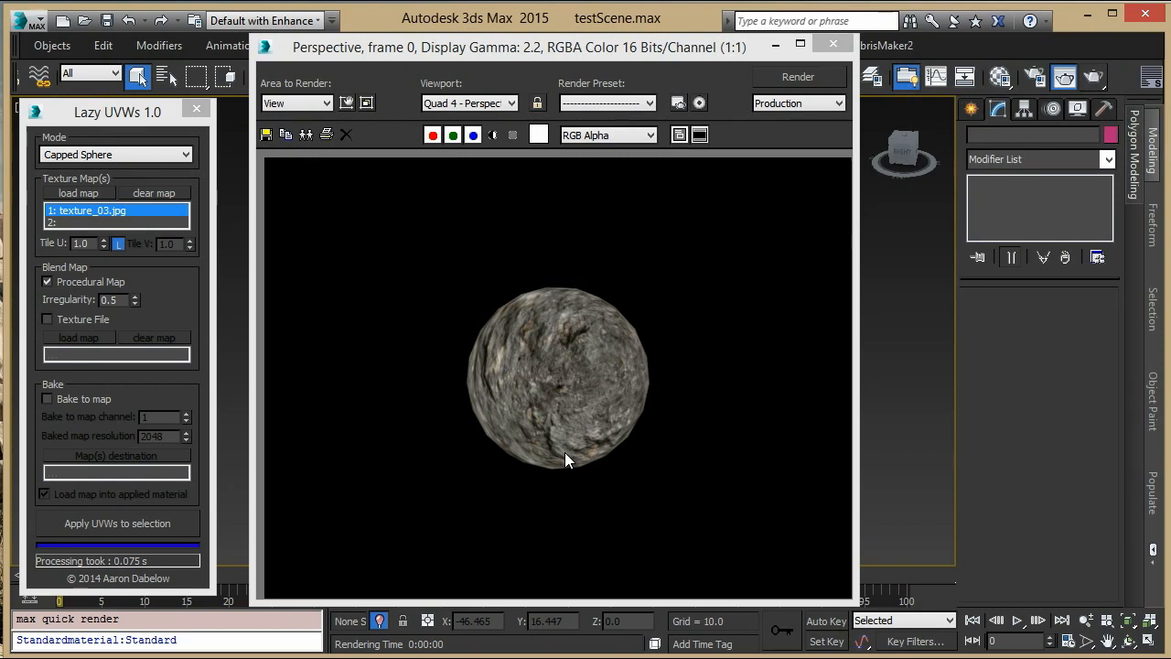
click(833, 43)
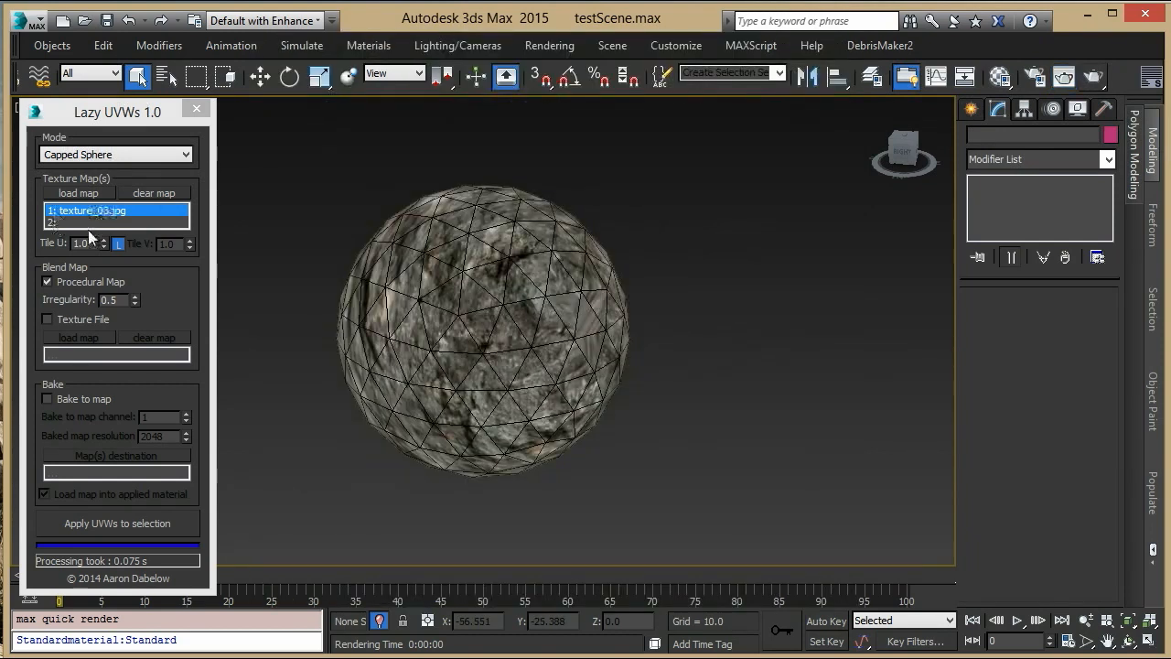
Set Tile U to 3.0 and load texture_03.jpg into the second map slot
text(3.0)
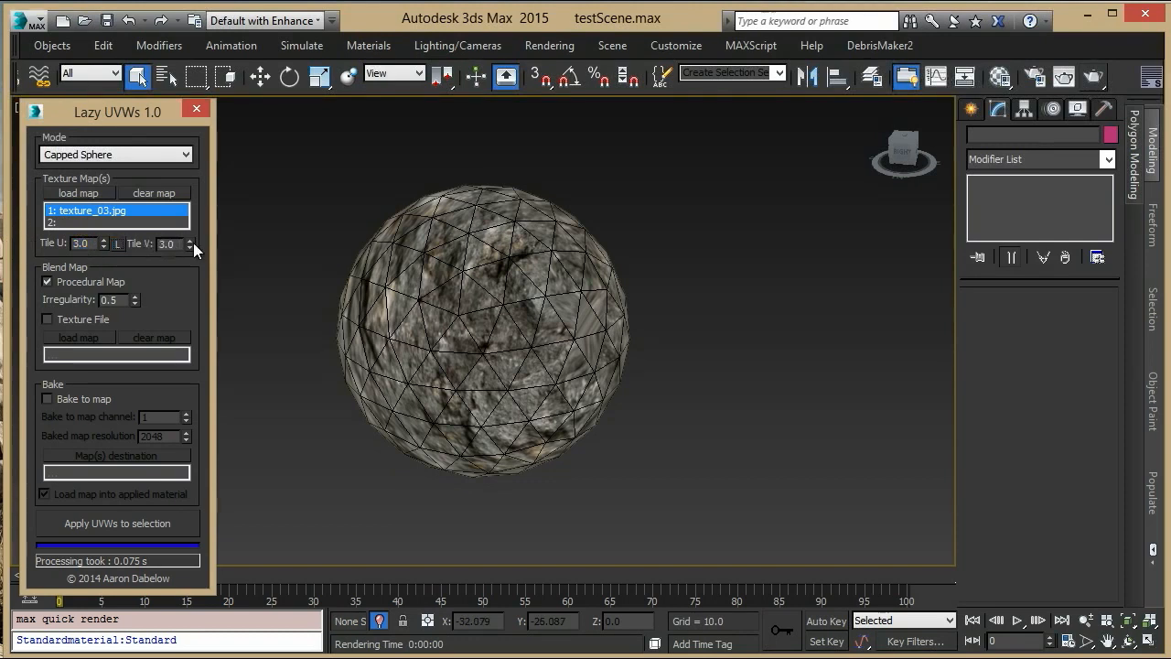
click(189, 239)
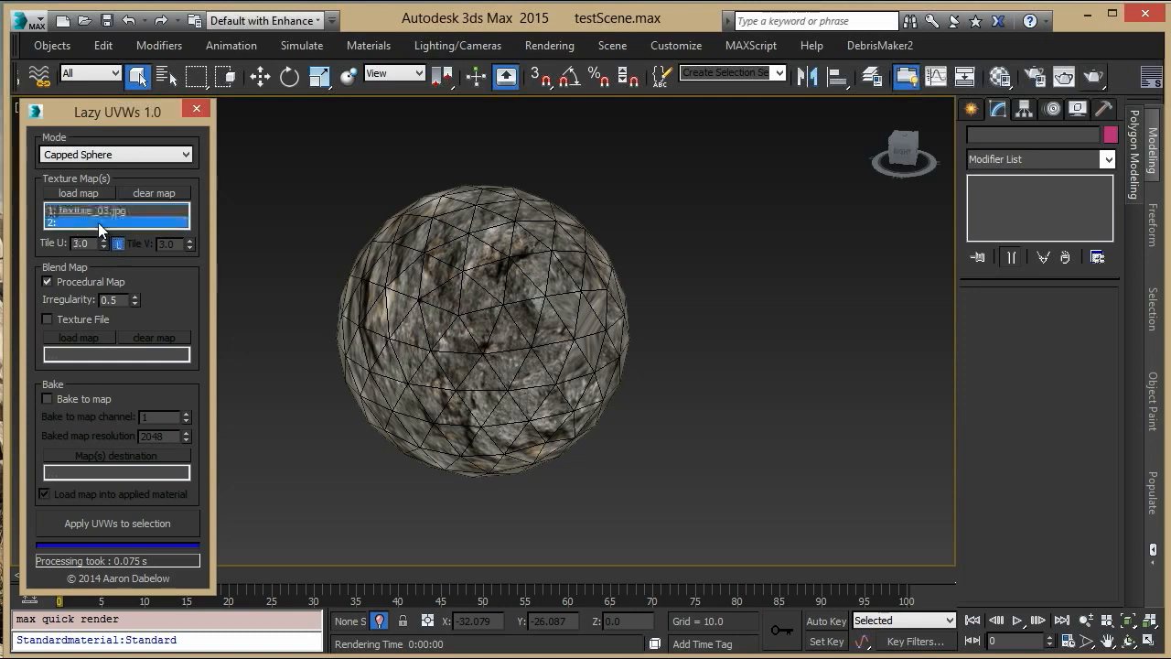
click(78, 192)
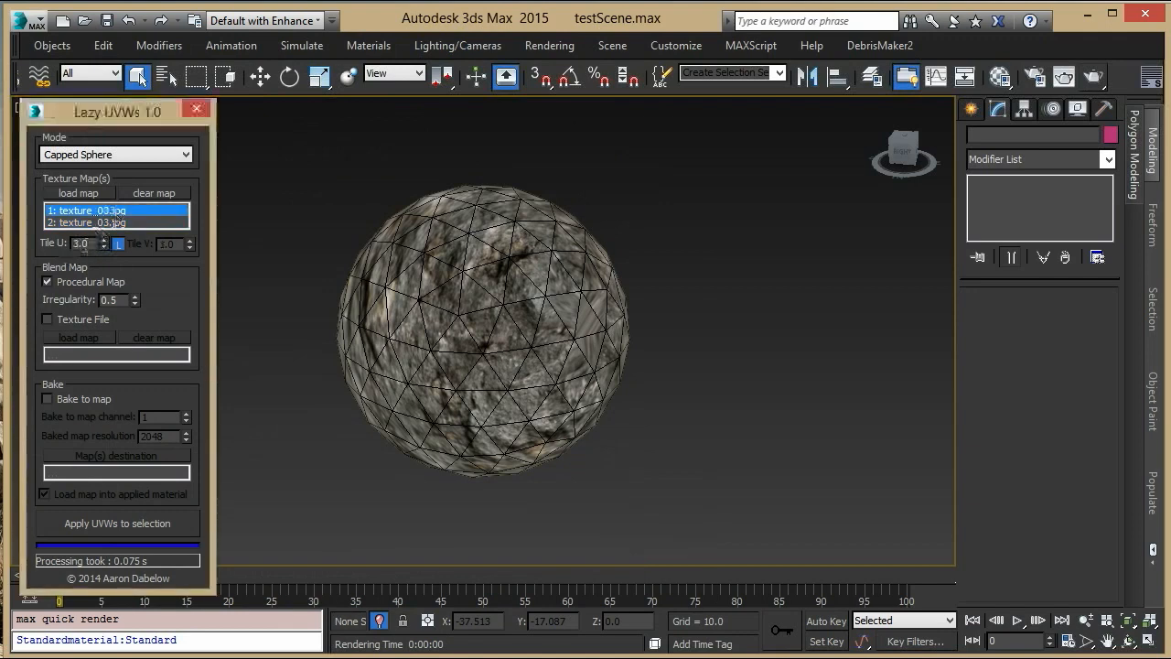
click(87, 223)
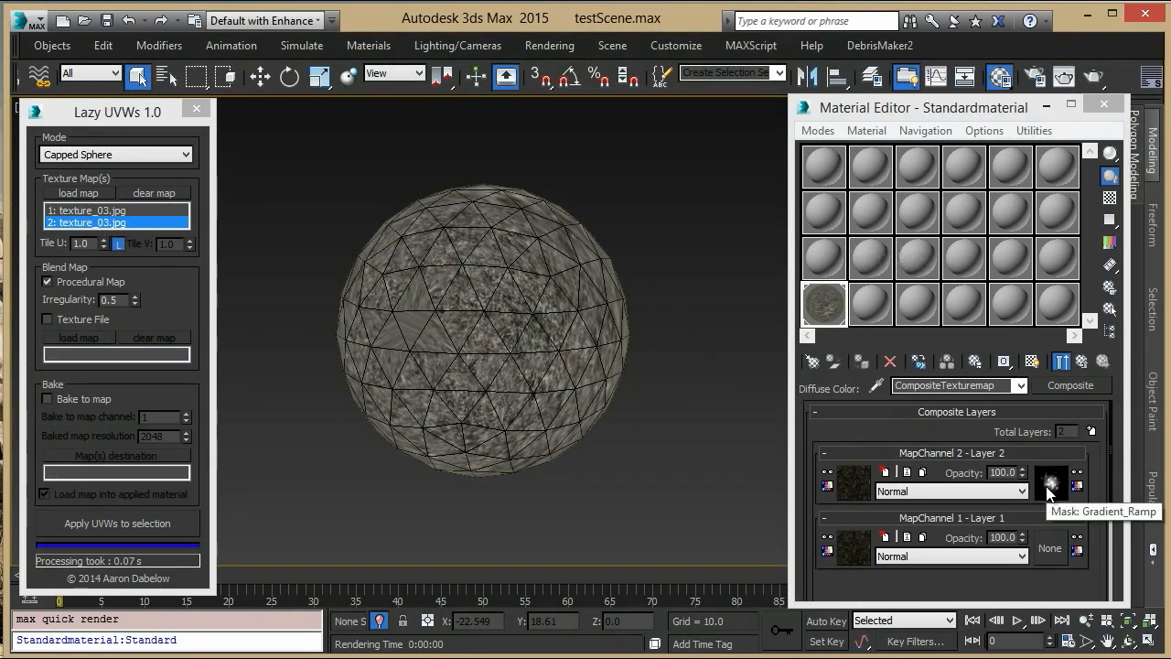
Inspect Layer 2's gradient ramp mask coordinates, then set the blend map to Texture File
click(1050, 484)
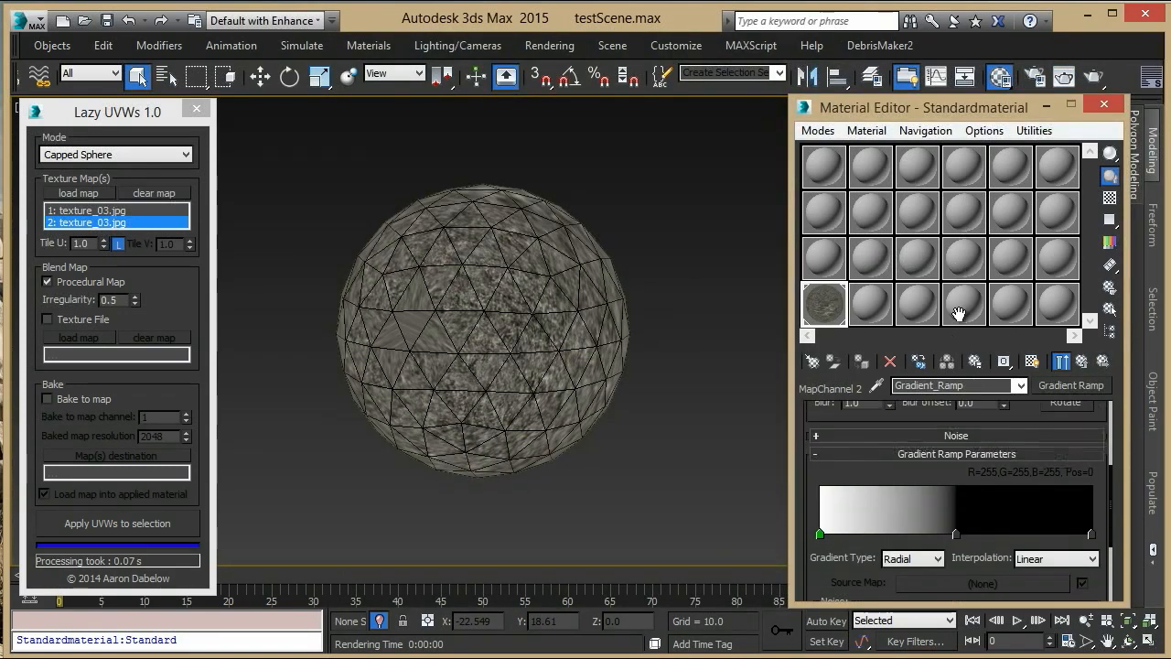
click(1060, 361)
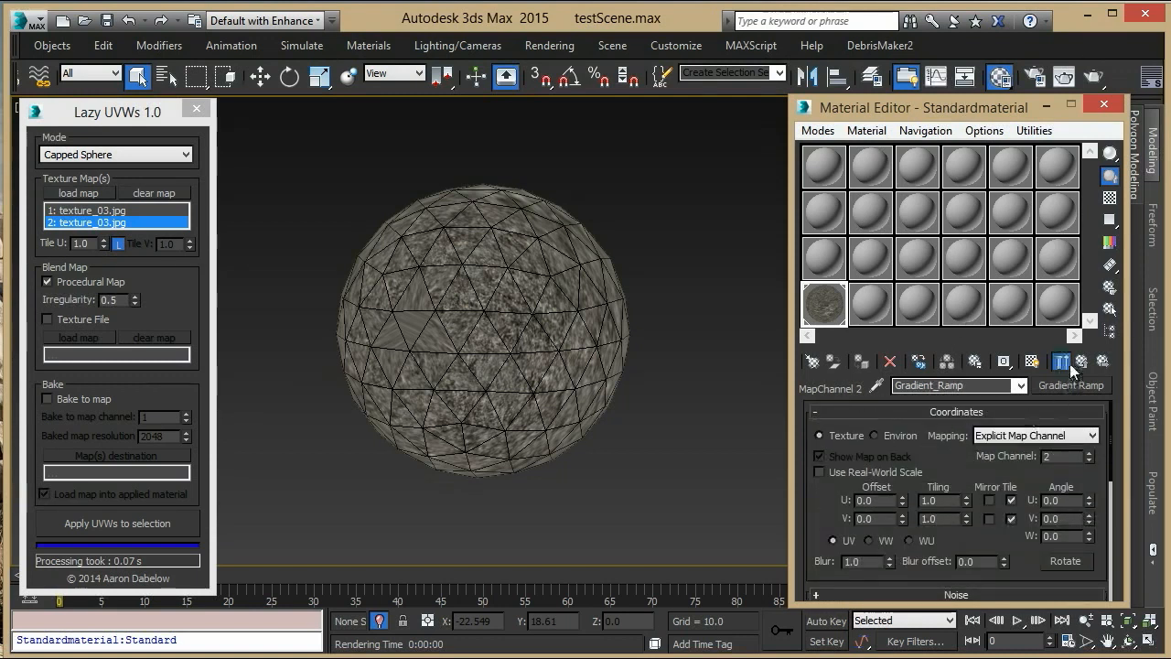
click(1061, 360)
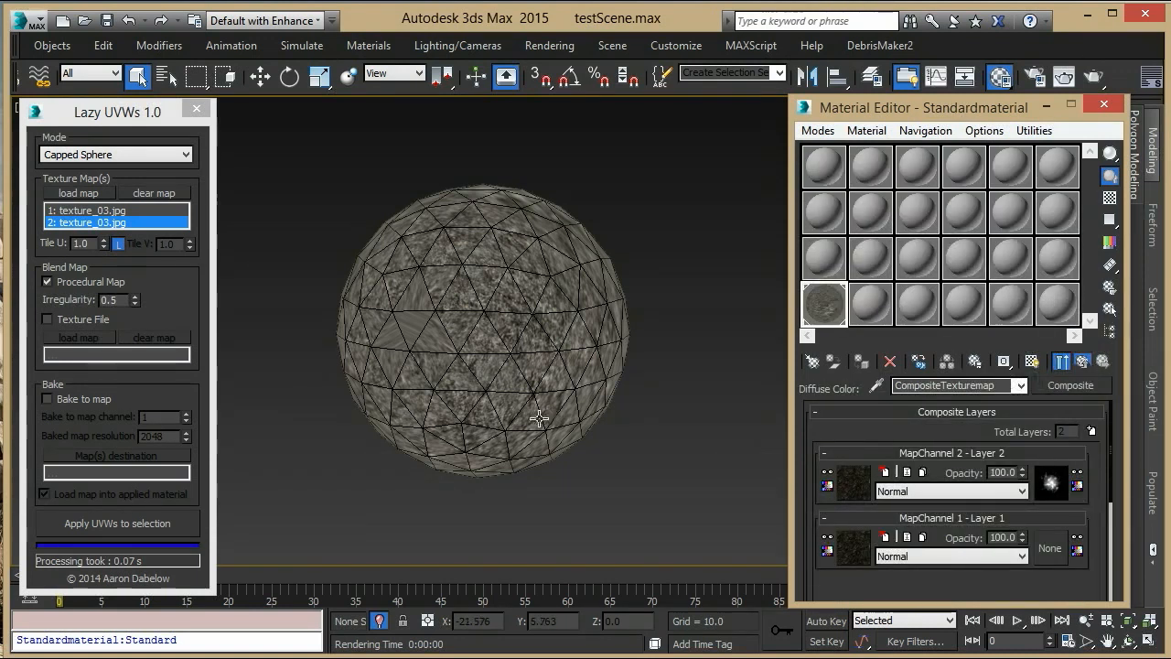
click(48, 319)
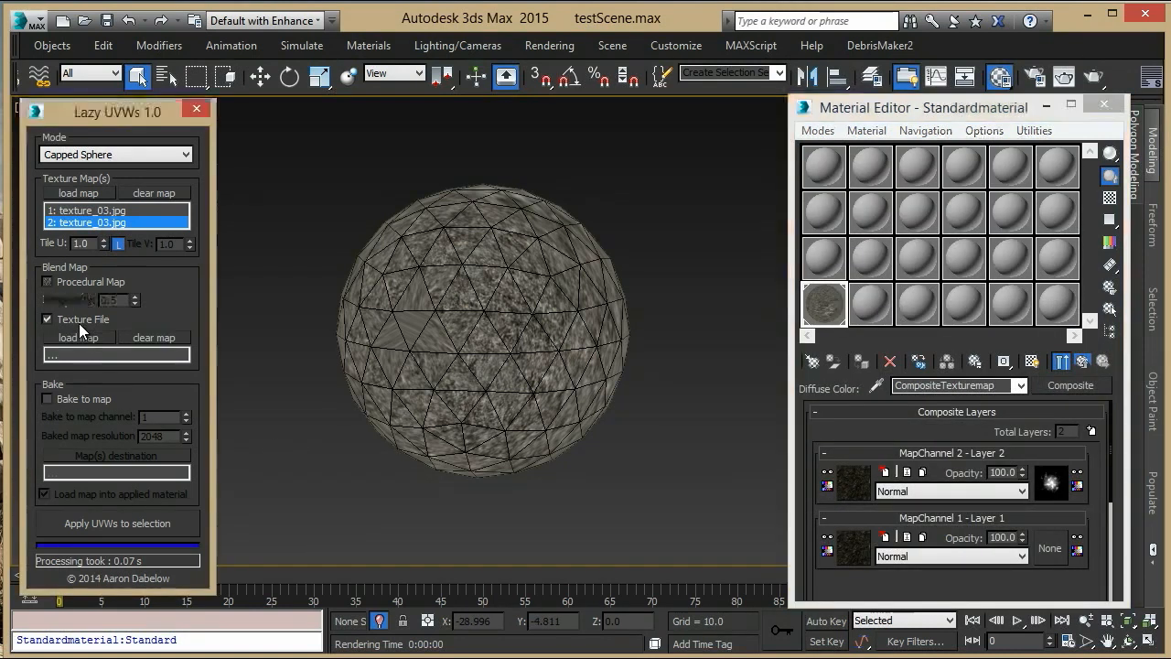
Load blend_texture_01.jpg as the blend map and clear both texture map slots
click(77, 336)
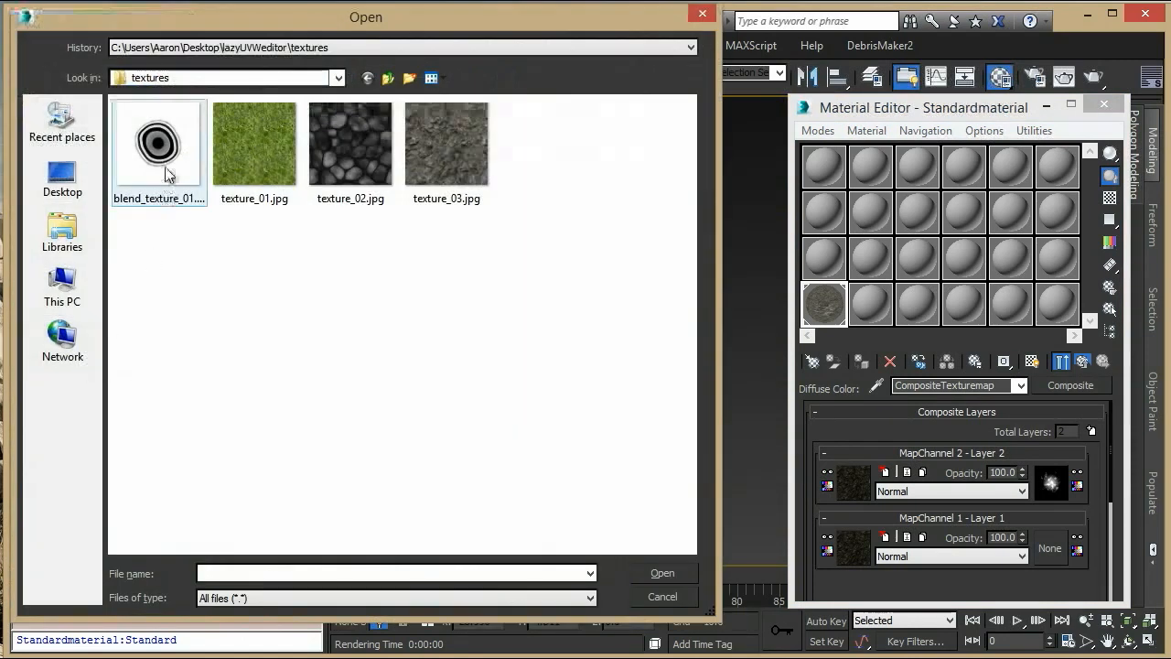
mouse_move(179, 147)
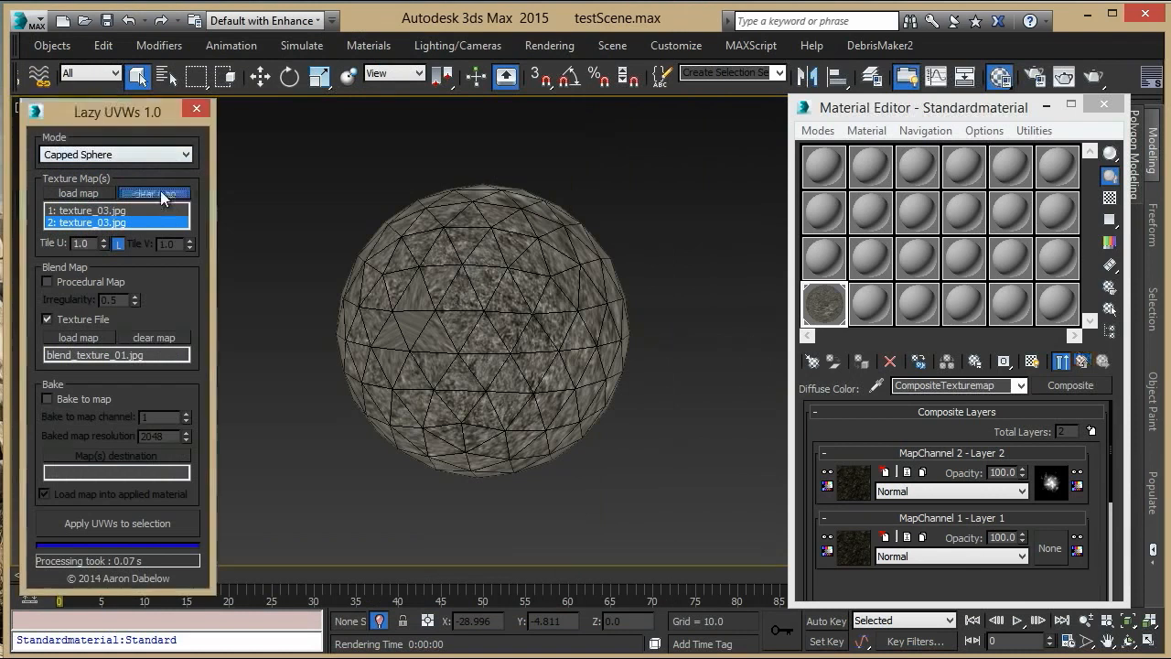
click(485, 338)
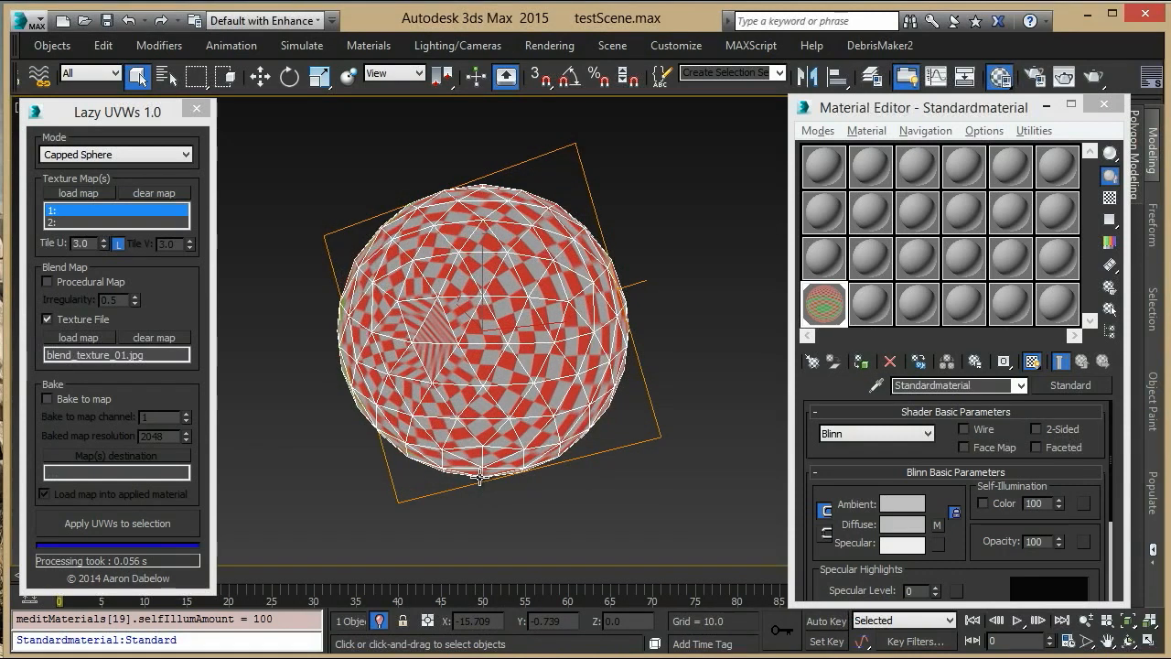
click(1091, 76)
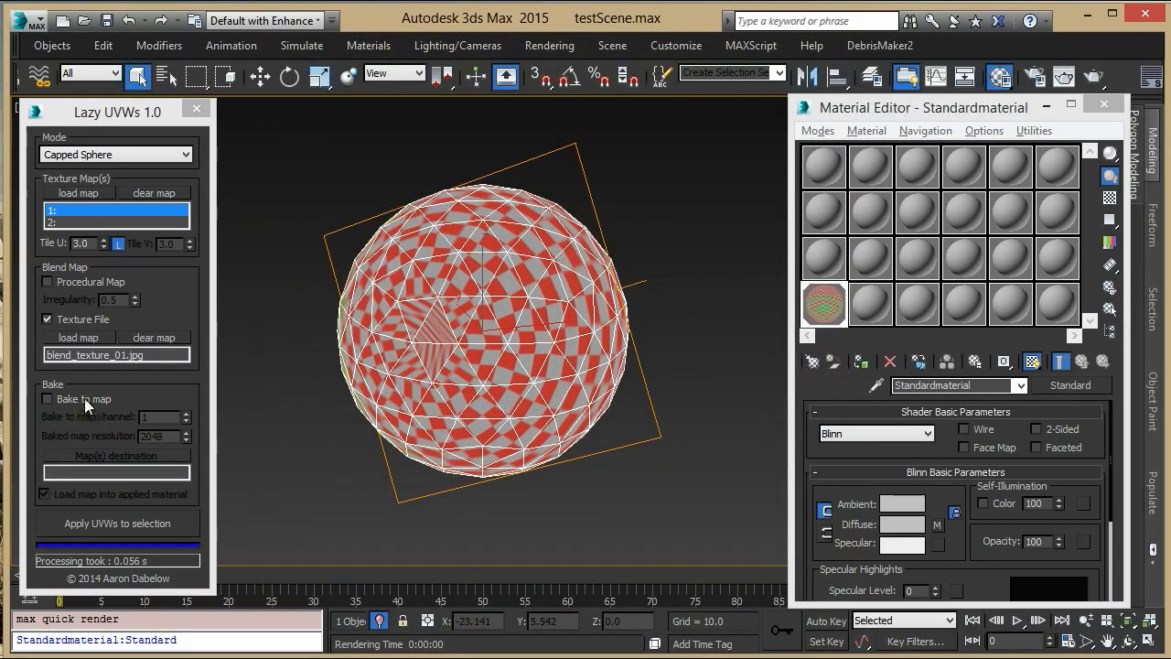
Enable Bake to map into the output folder and reapply UVWs to the sphere
click(48, 398)
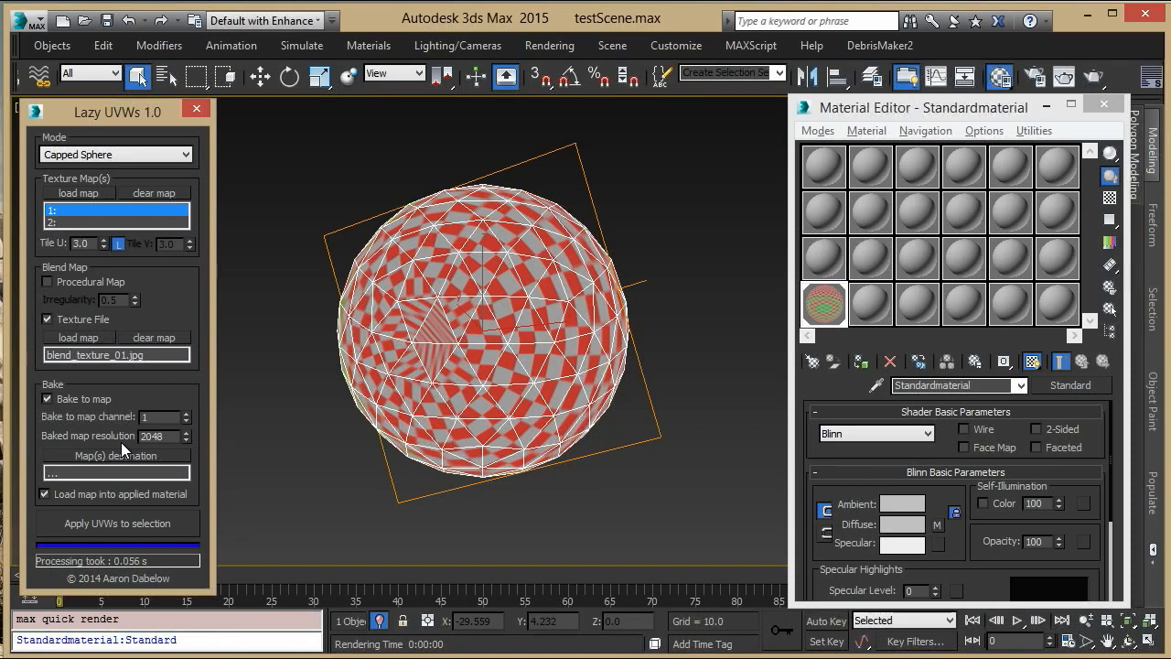
click(115, 472)
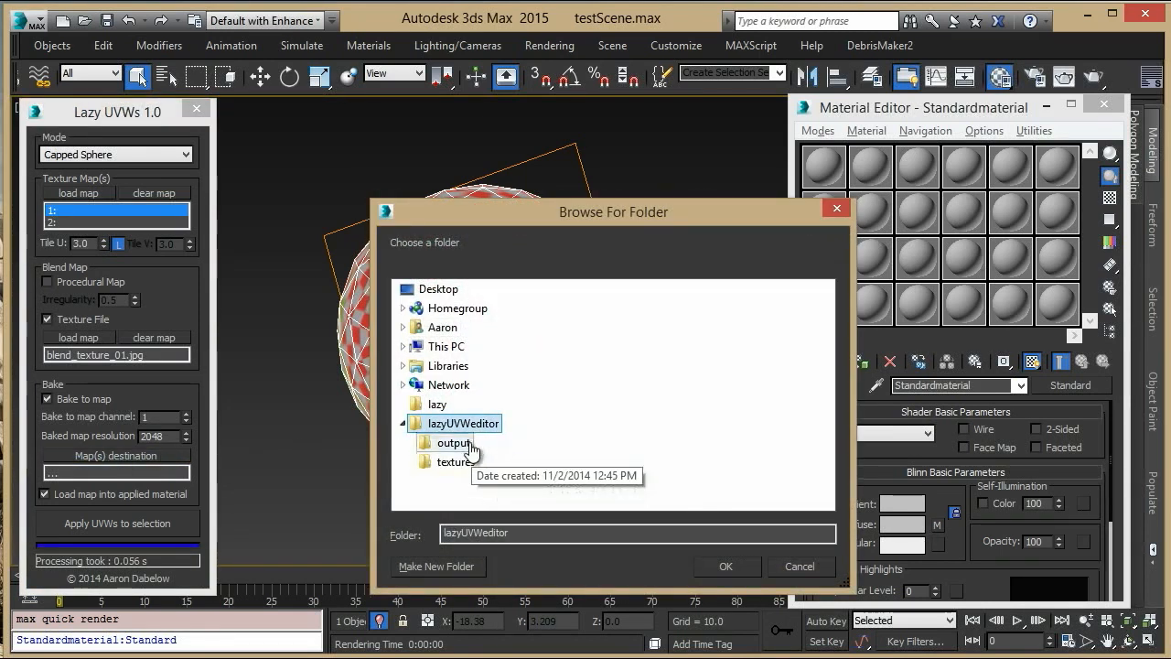
click(725, 565)
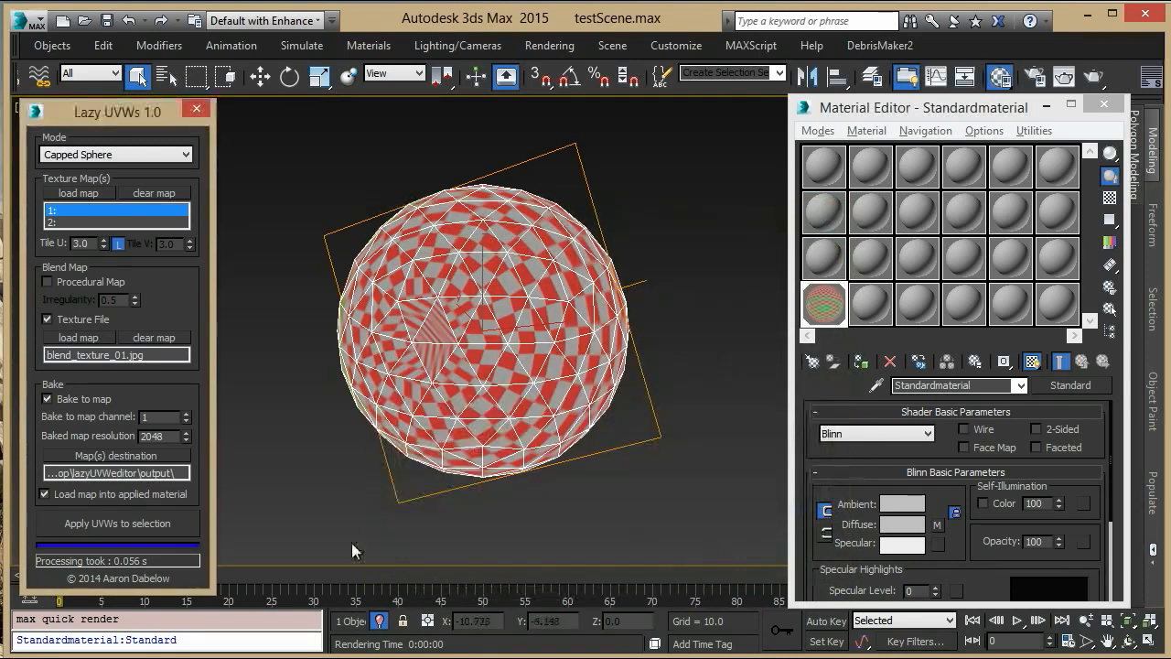
click(116, 523)
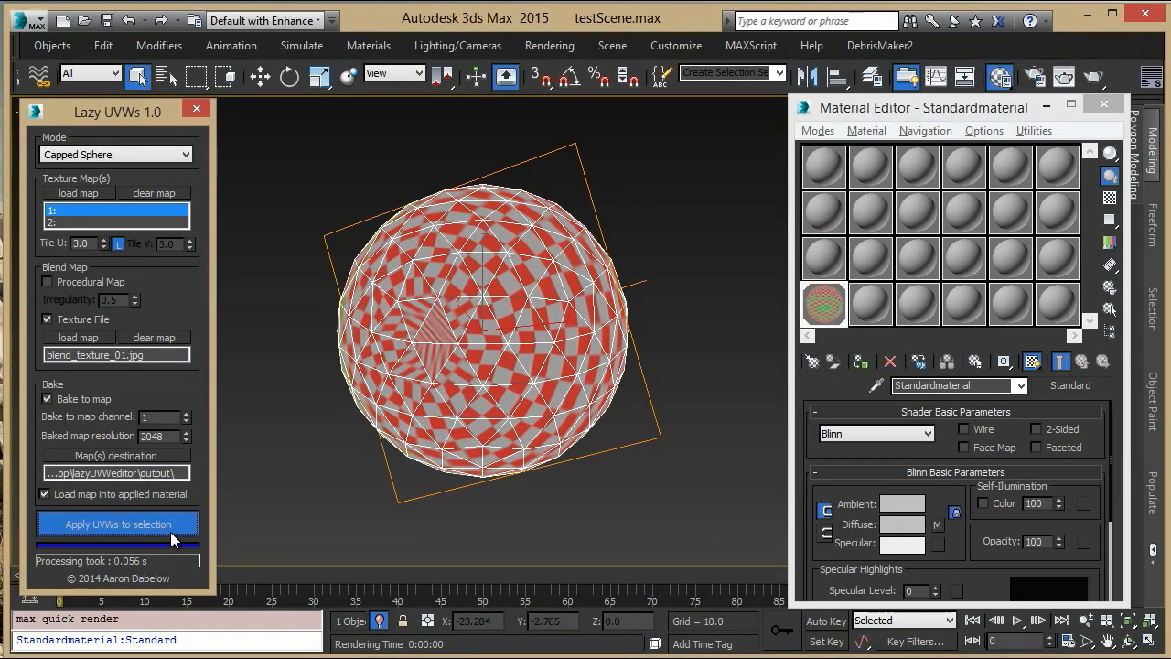
click(116, 523)
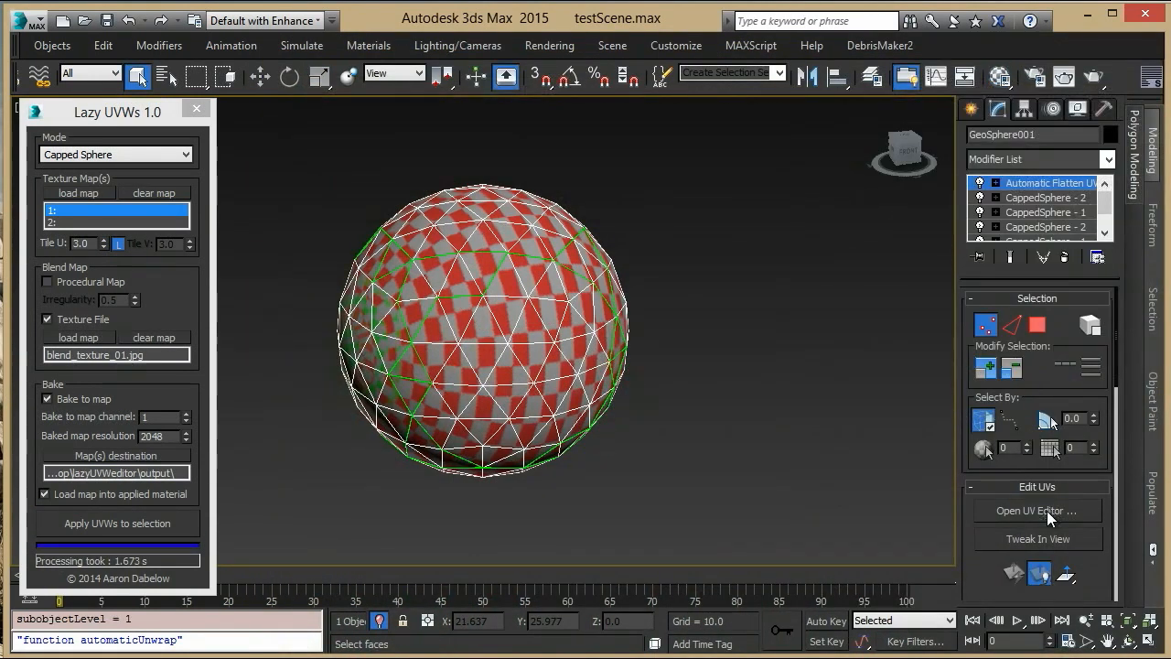
Review the flattened UV layout and the baked bake_0001_GeoSphere001.tga bitmap
click(1028, 511)
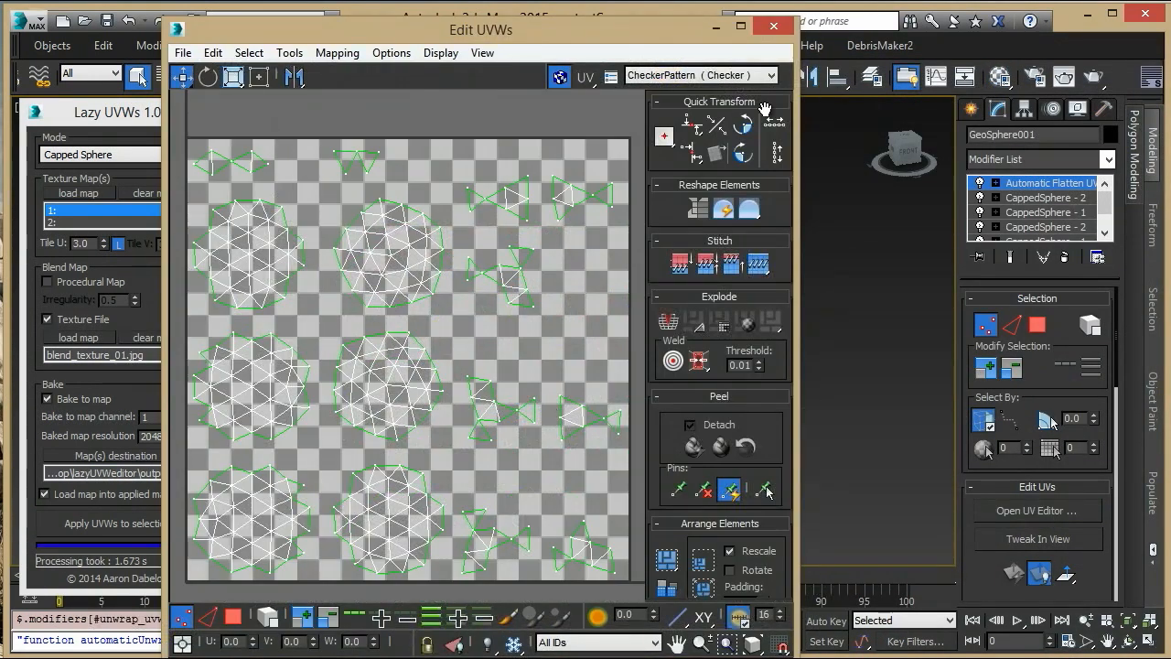
click(559, 75)
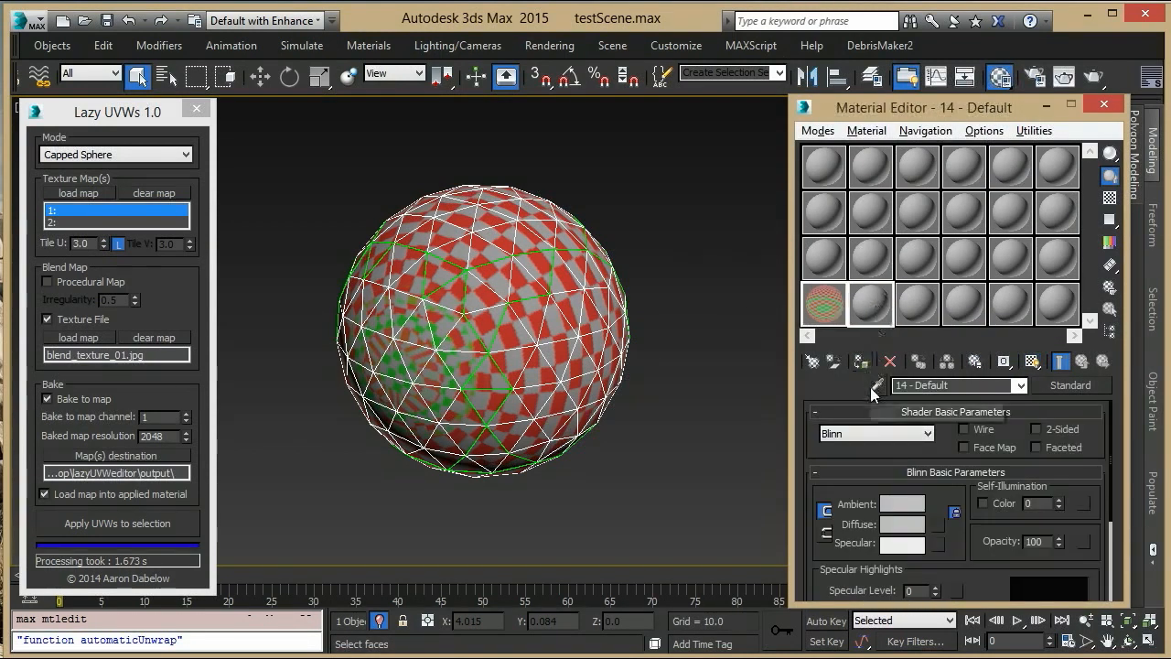
click(870, 305)
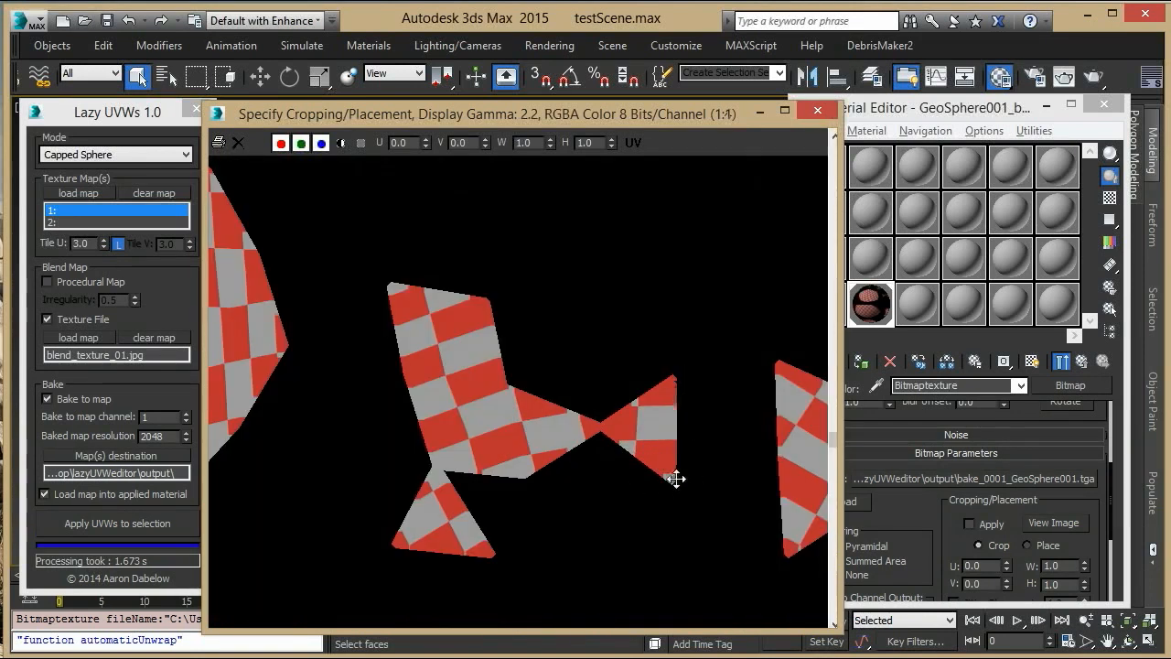
mouse_move(714, 401)
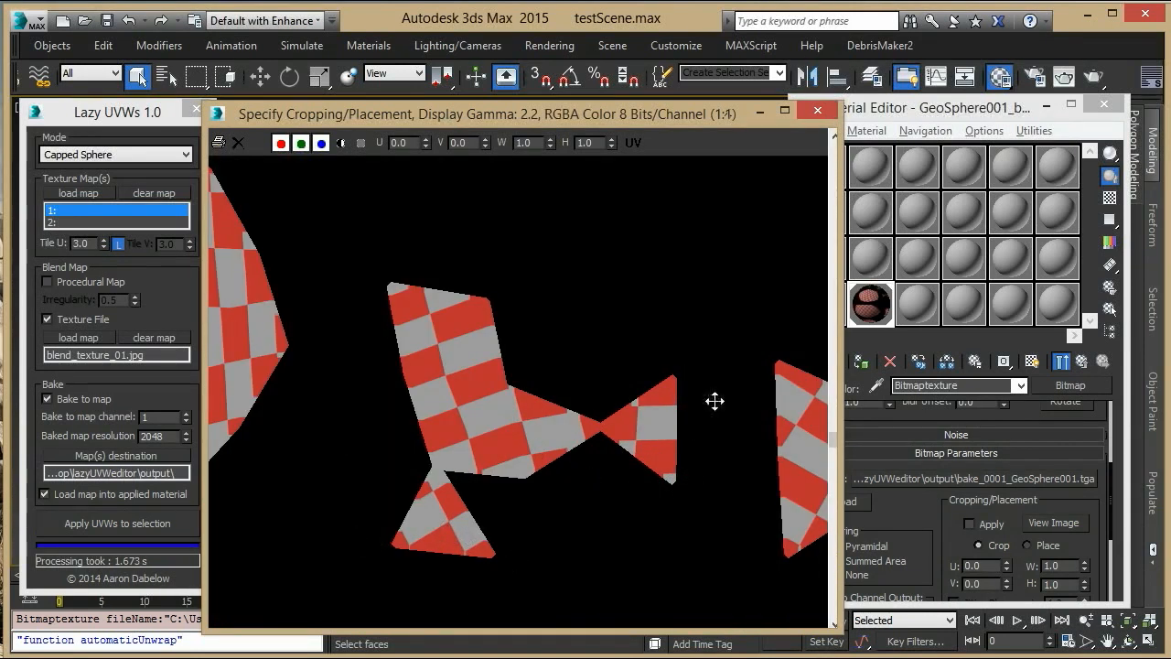
click(816, 109)
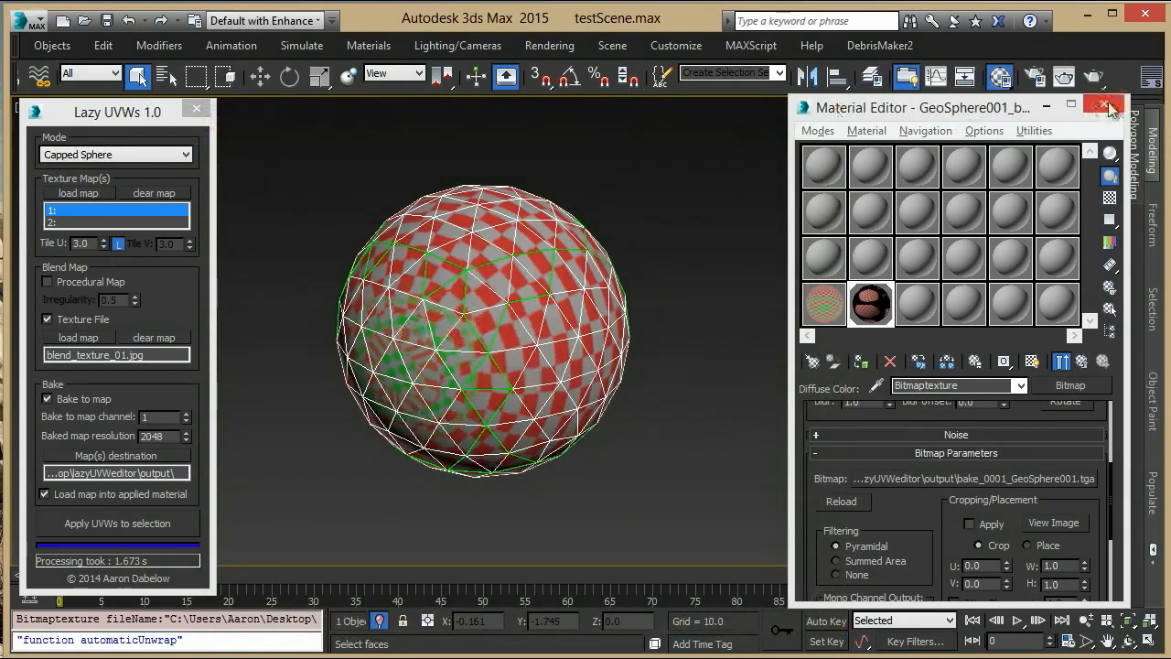
Load texture_03.jpg into both Lazy UVWs texture map slots for the nine selected objects
click(1102, 106)
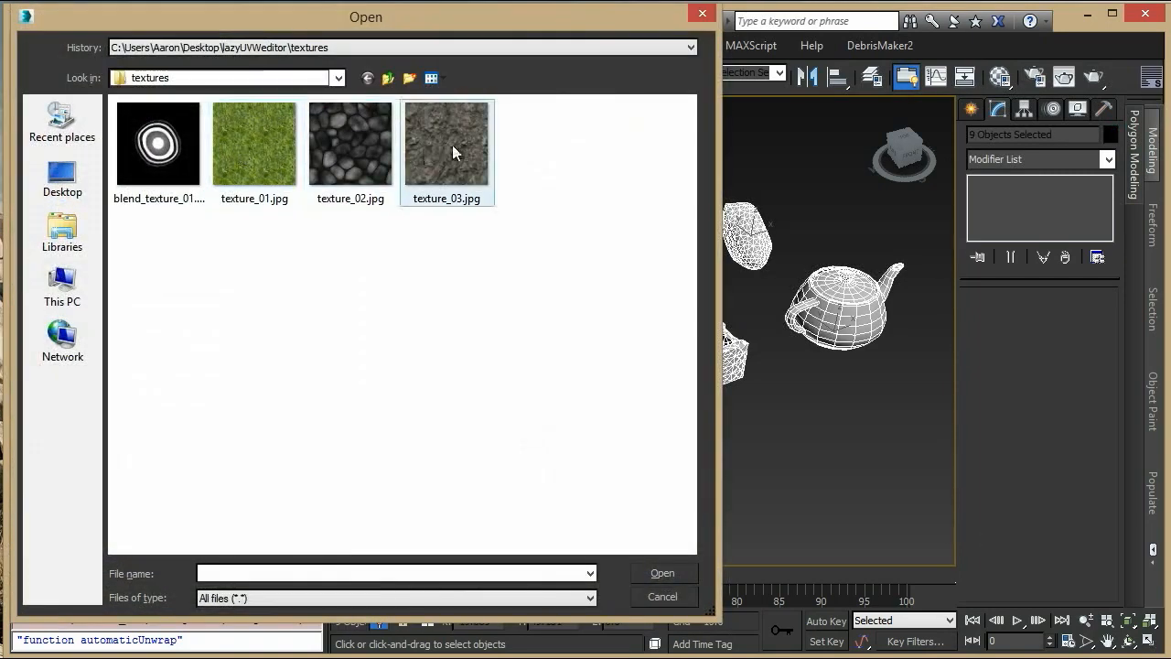
click(661, 572)
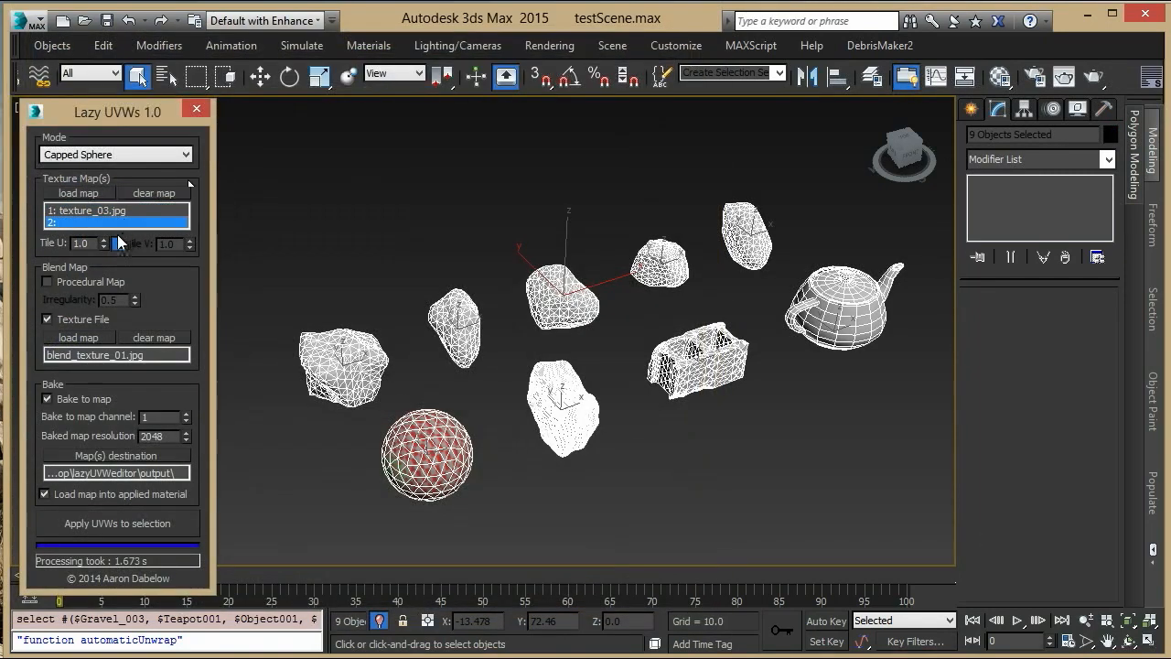
click(78, 193)
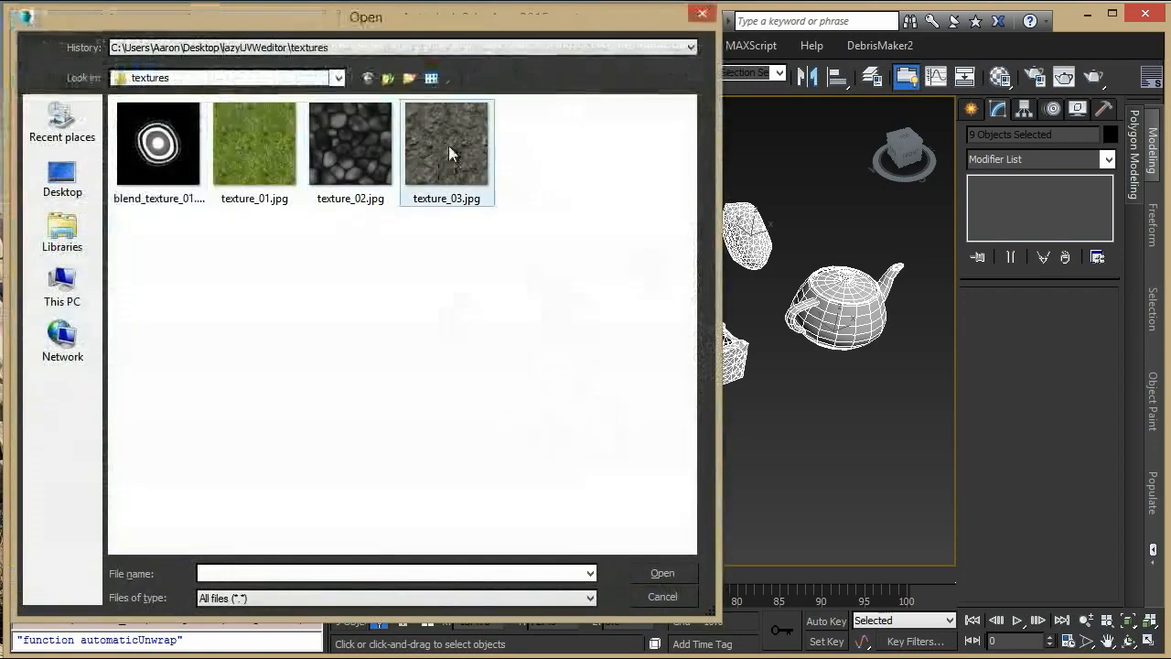
click(662, 572)
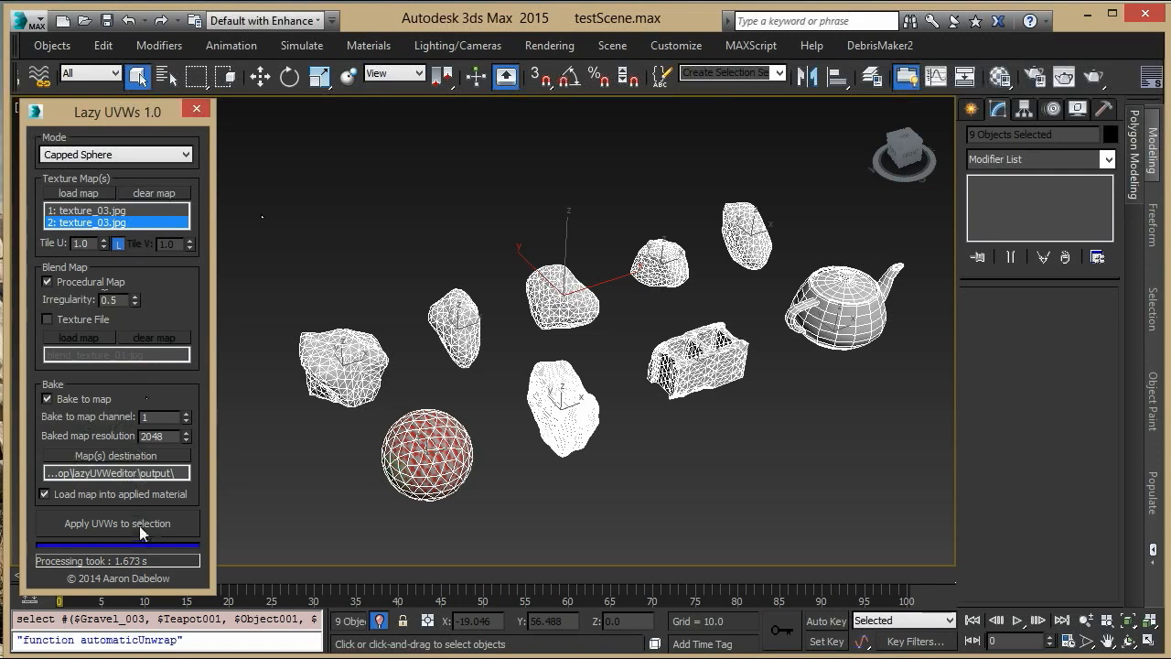
Bake stone textures onto all nine rocks and the teapot, quick-render, and close the render
click(116, 522)
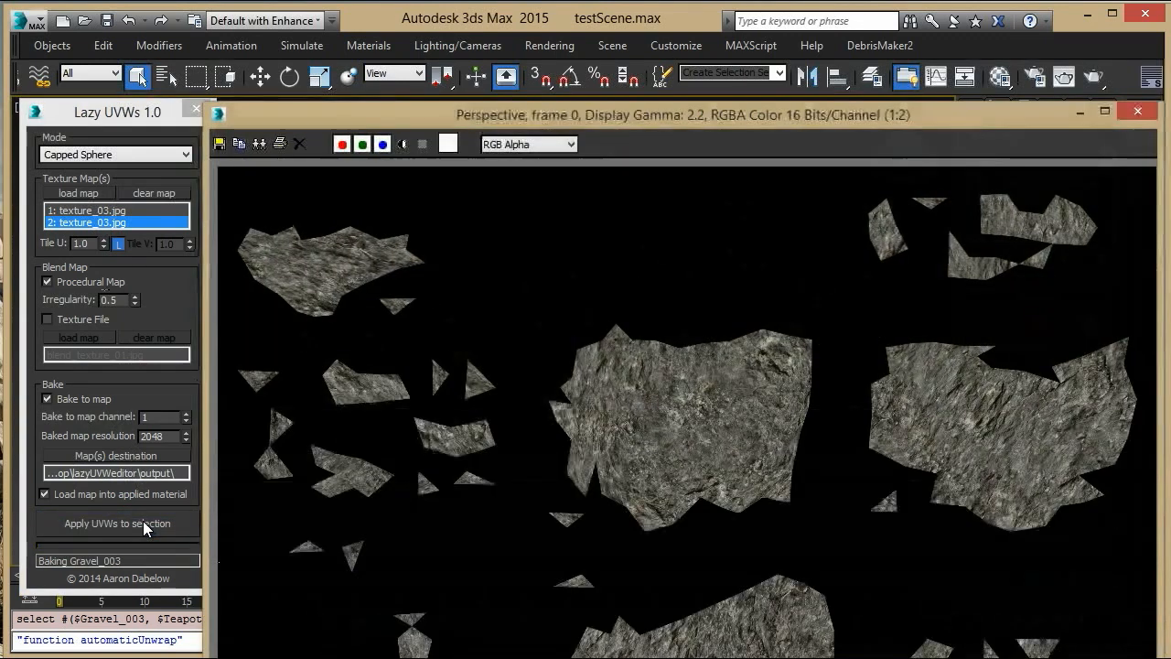
click(116, 523)
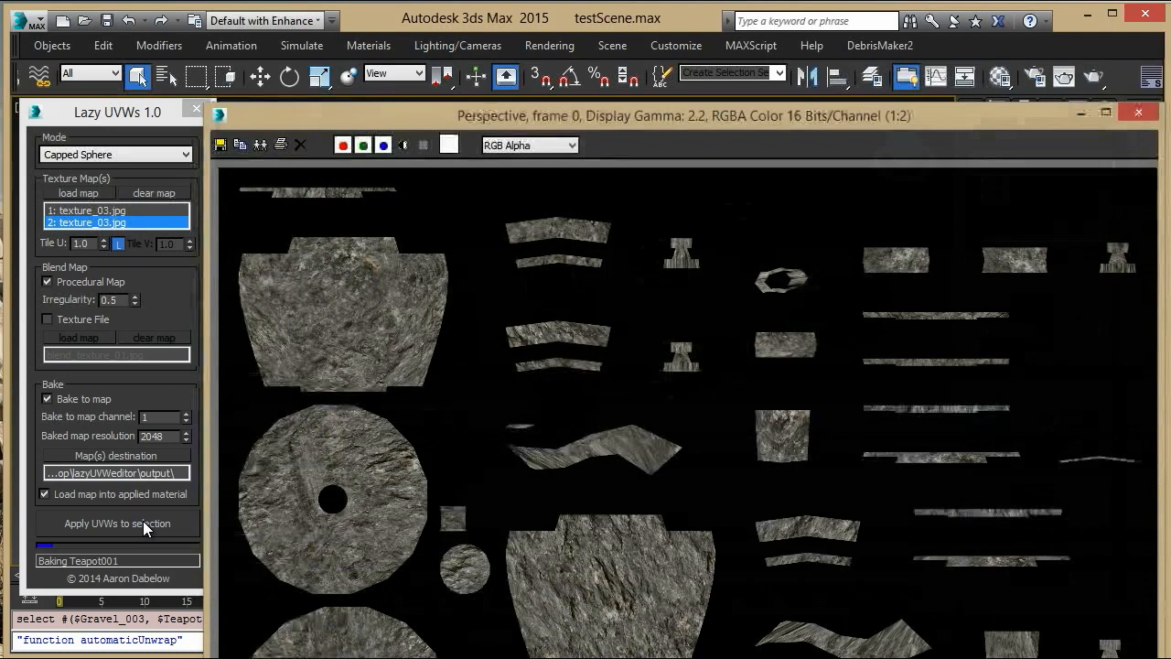
click(117, 523)
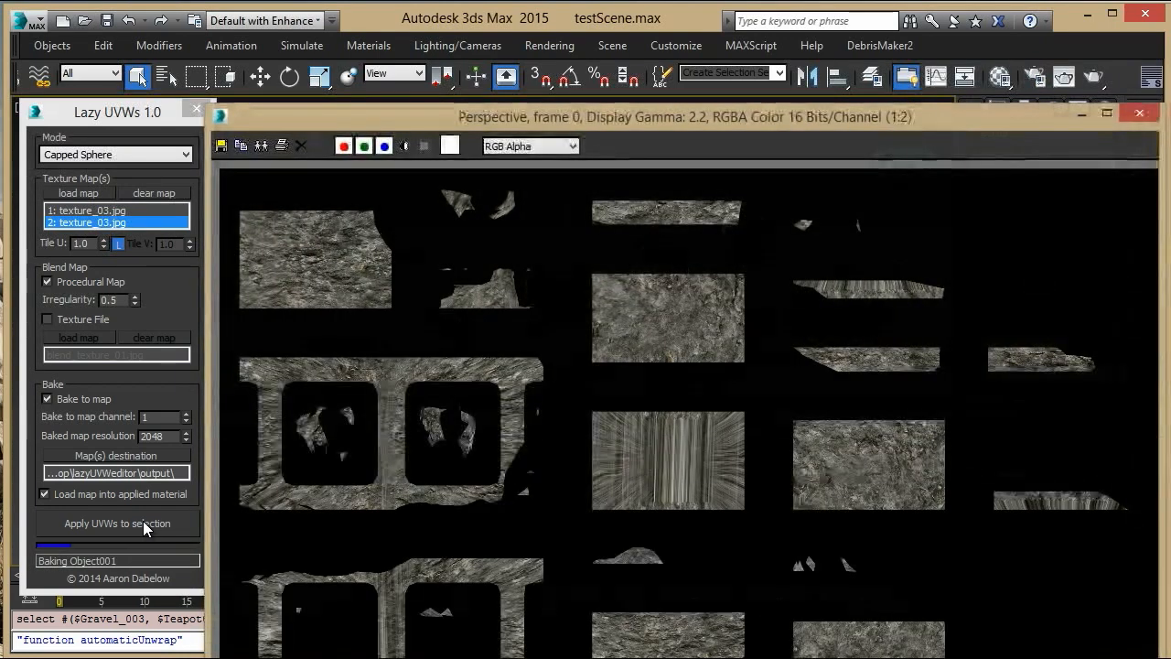
click(116, 523)
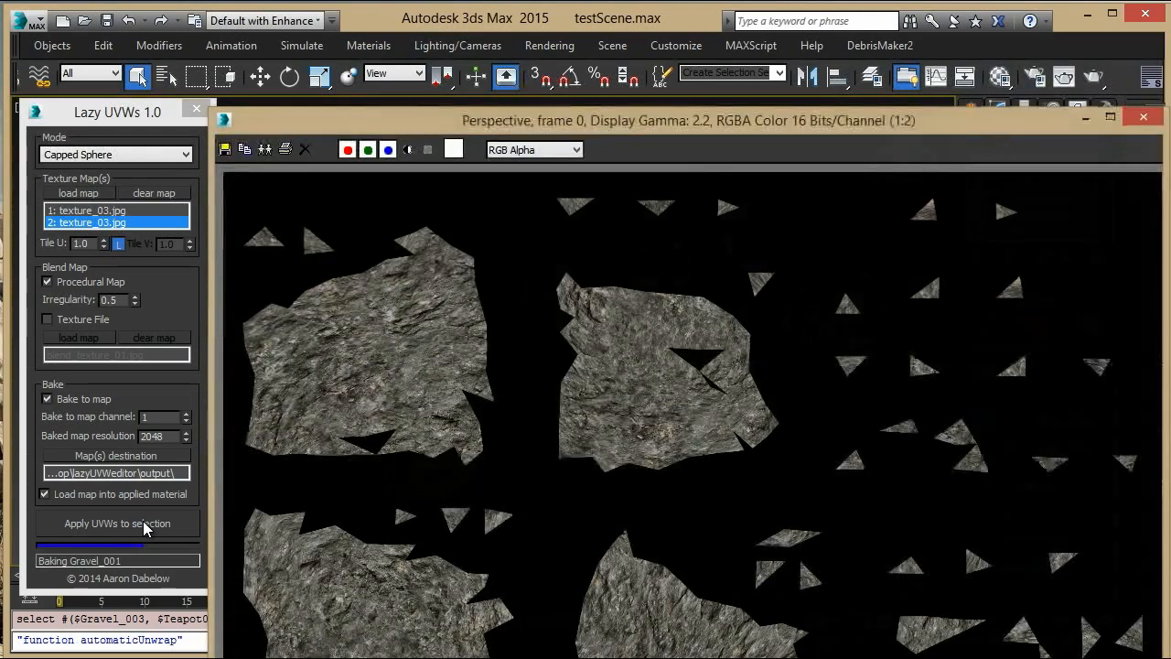
click(116, 523)
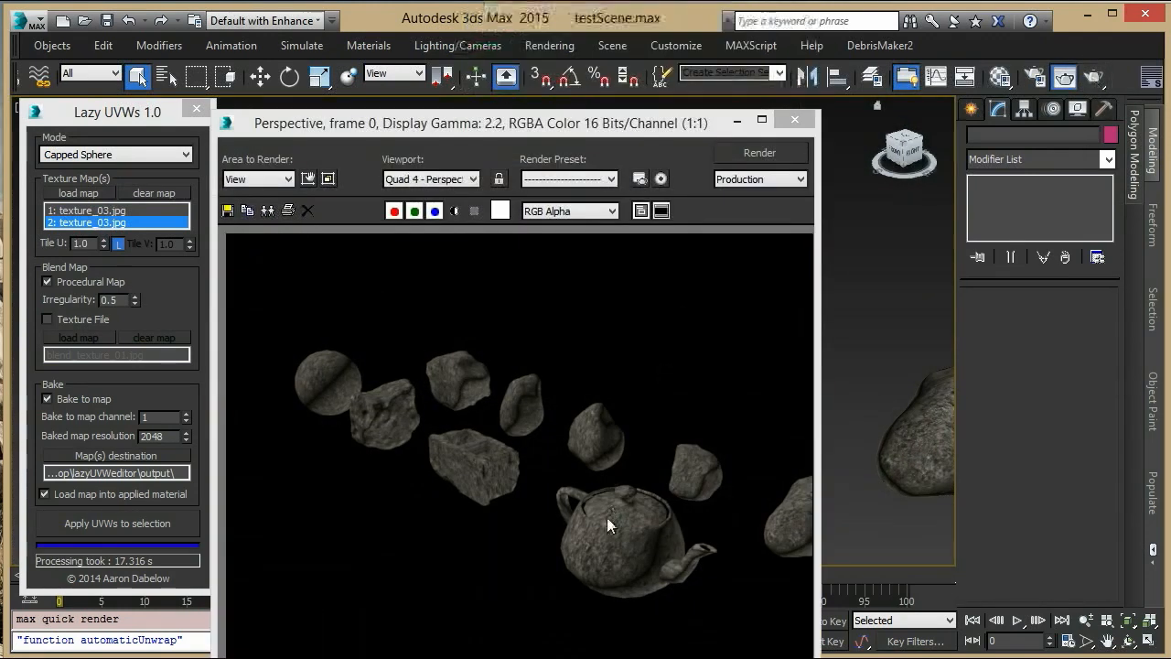
click(794, 118)
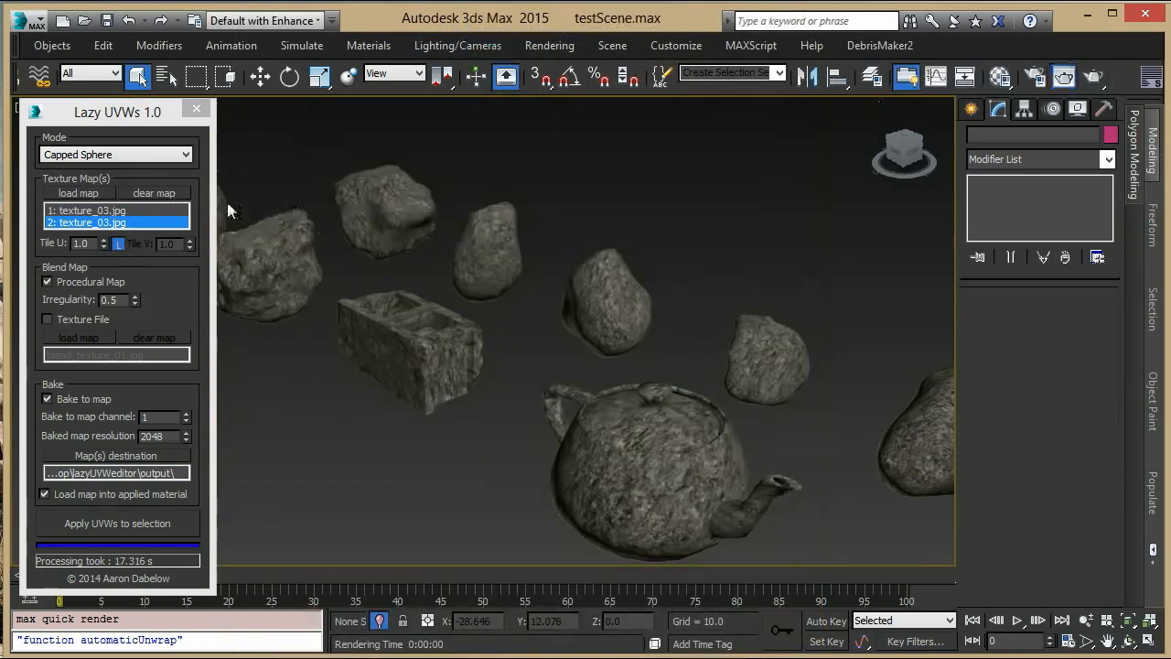
click(115, 154)
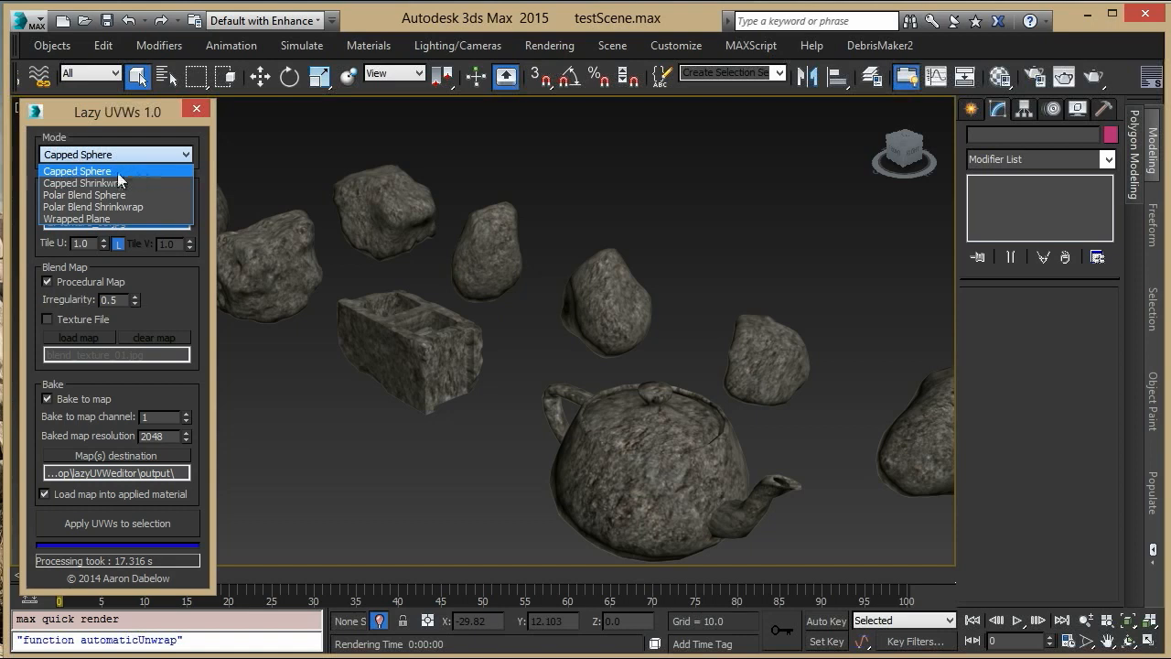
mouse_move(119, 183)
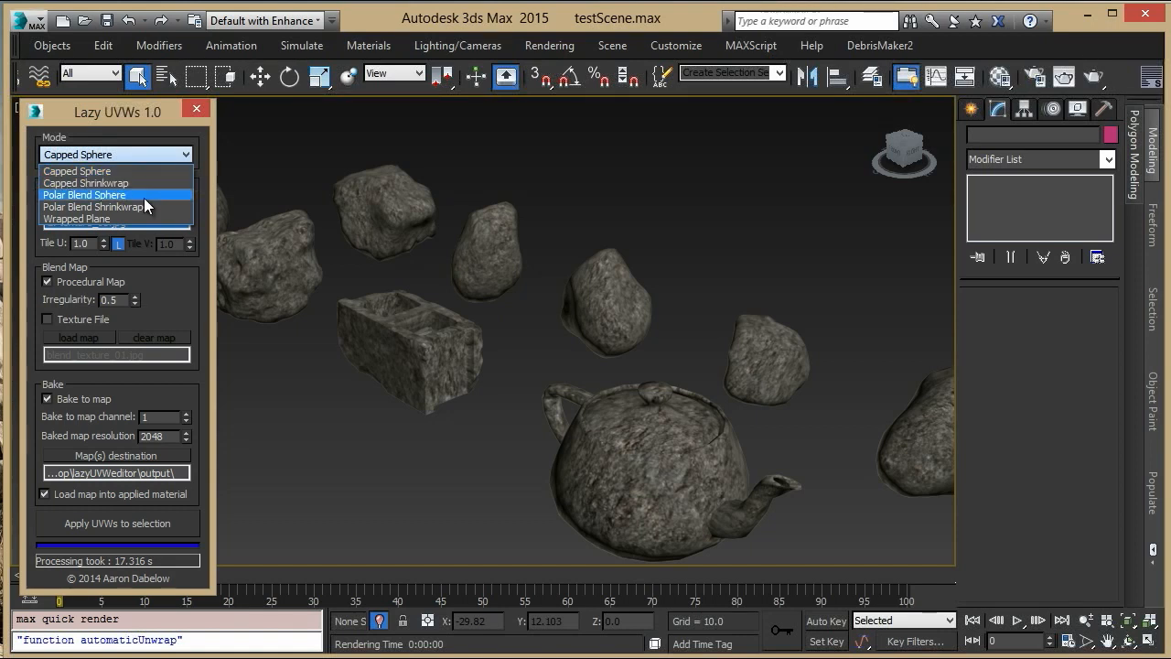
mouse_move(161, 207)
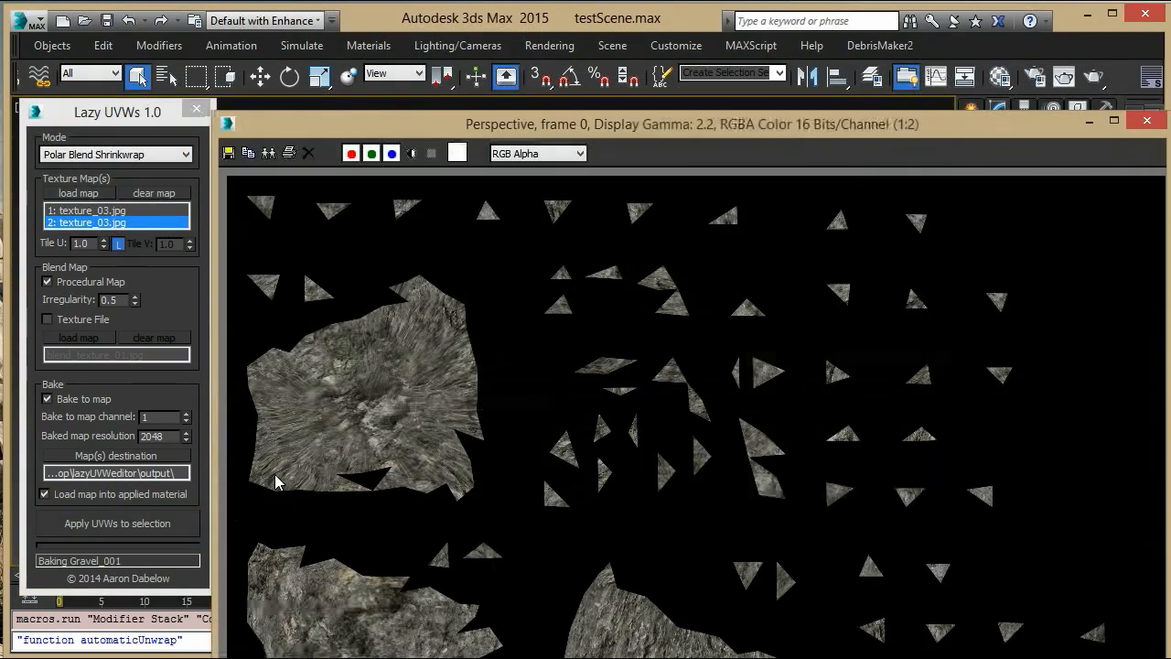
Rebake Gravel_001 with Polar Blend Shrinkwrap and inspect its cylindrical projection gizmo
click(116, 523)
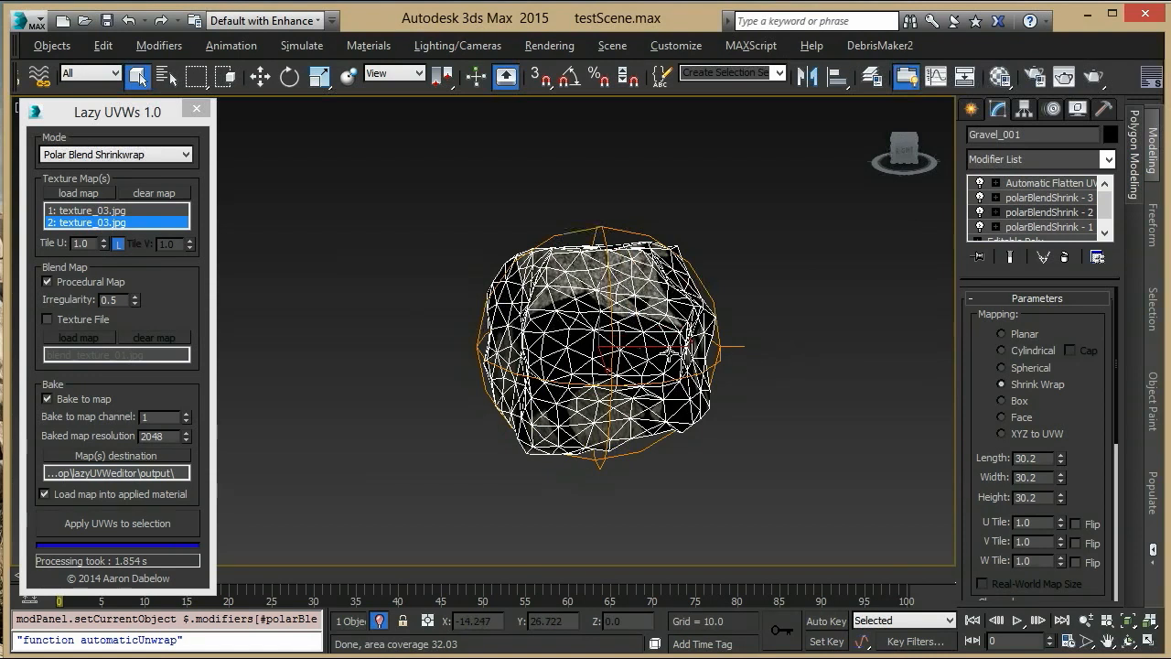
click(1001, 351)
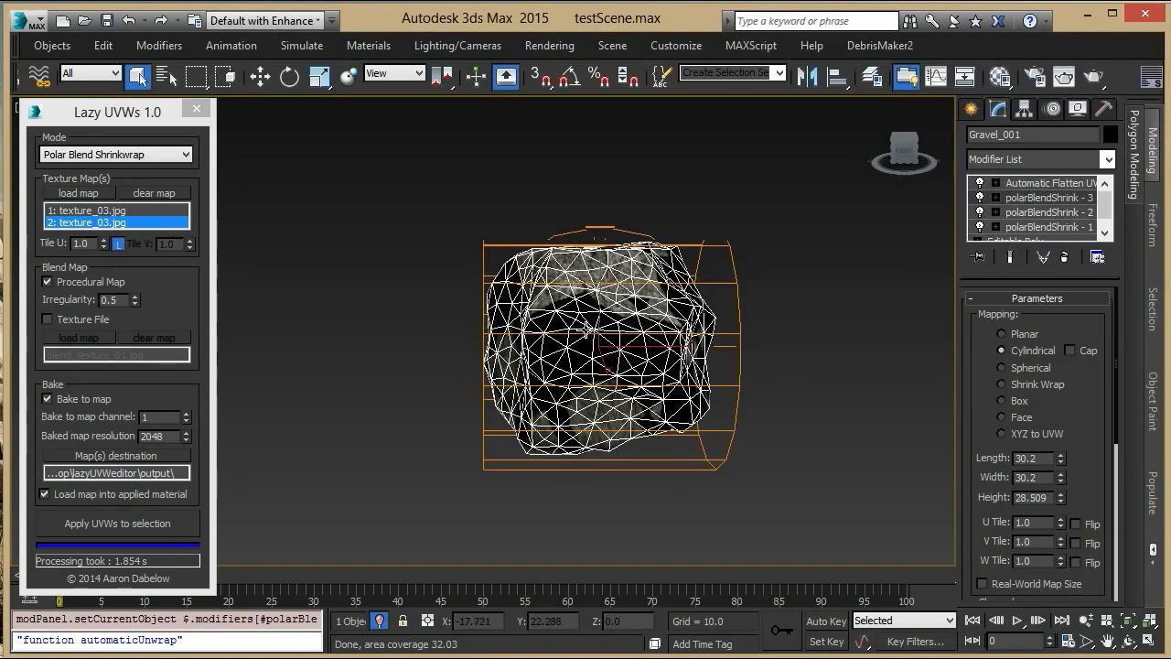
click(115, 154)
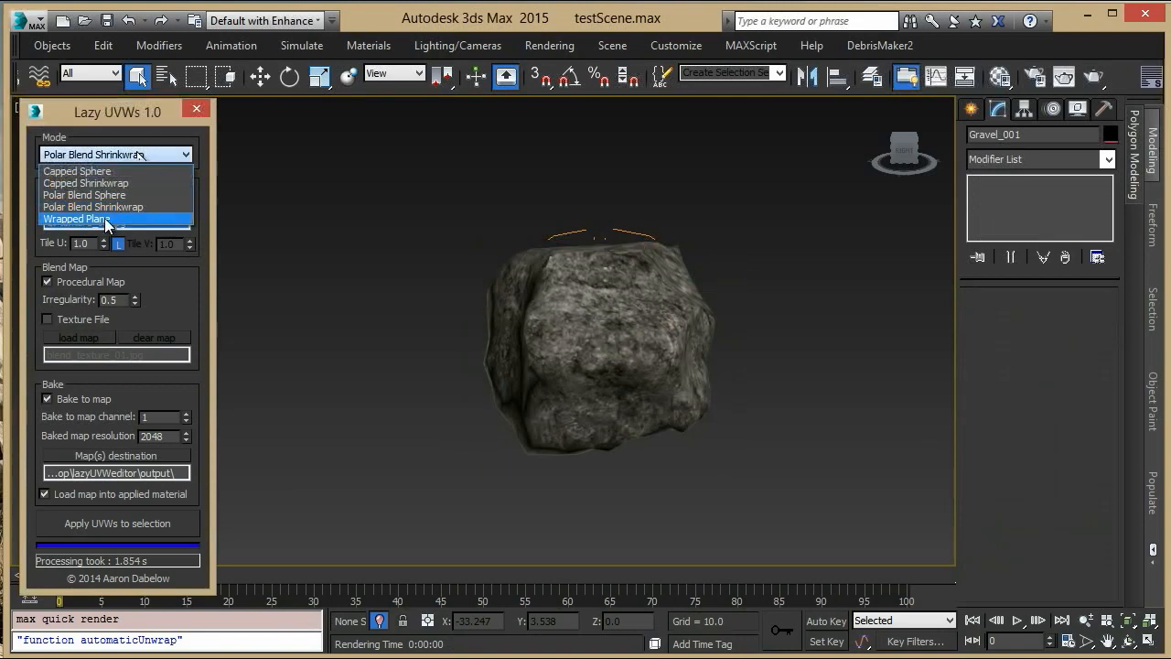
Apply Wrapped Plane mapping to Gravel_001 and deselect it to view the stone texture
click(73, 219)
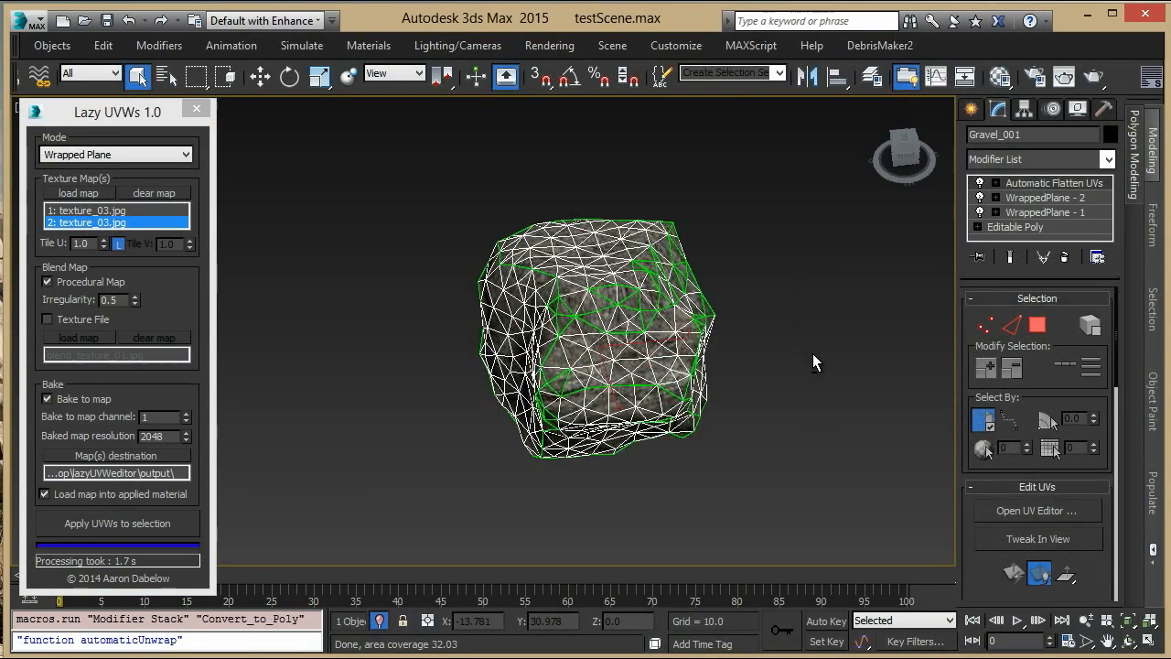
click(1051, 211)
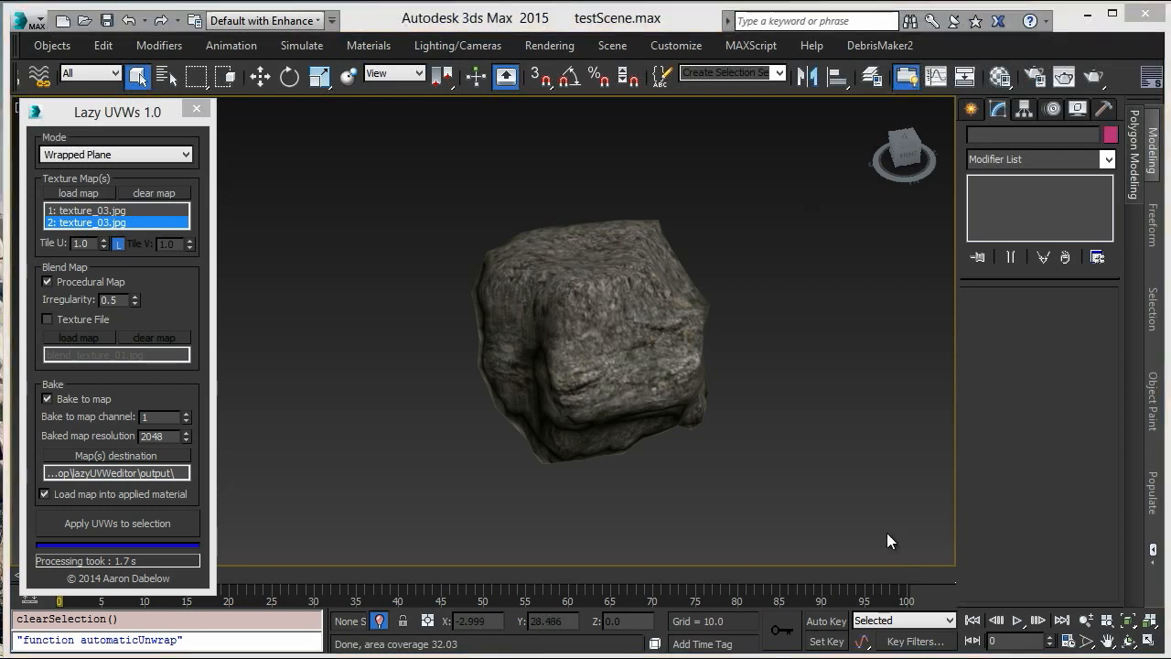
mouse_move(838, 472)
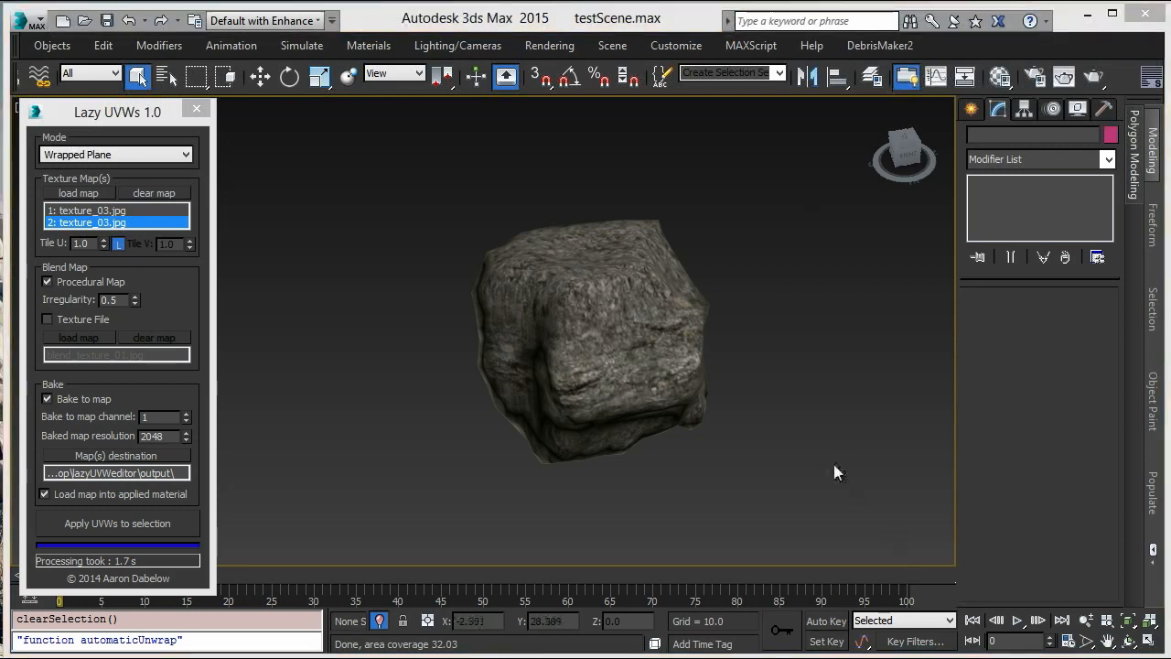
mouse_move(751, 387)
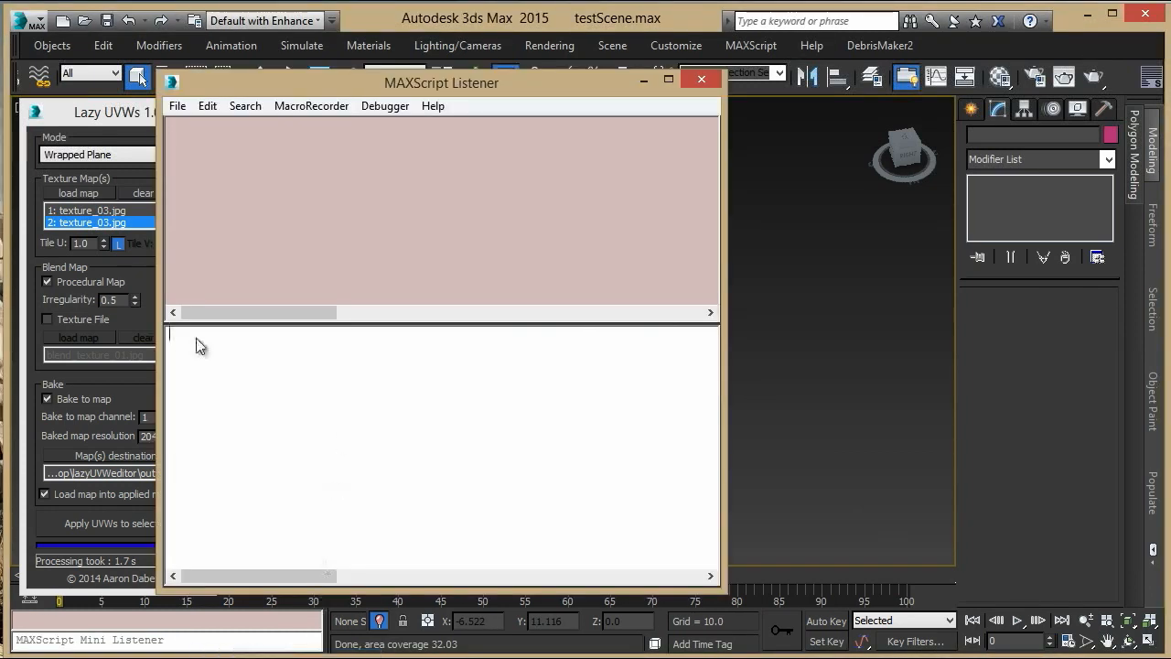
Run 'showproperties lazyUVW_Def' in the Listener, then 'uvwFun.applyUVW()' on the rock
text(showproperties lazyUVW_Def)
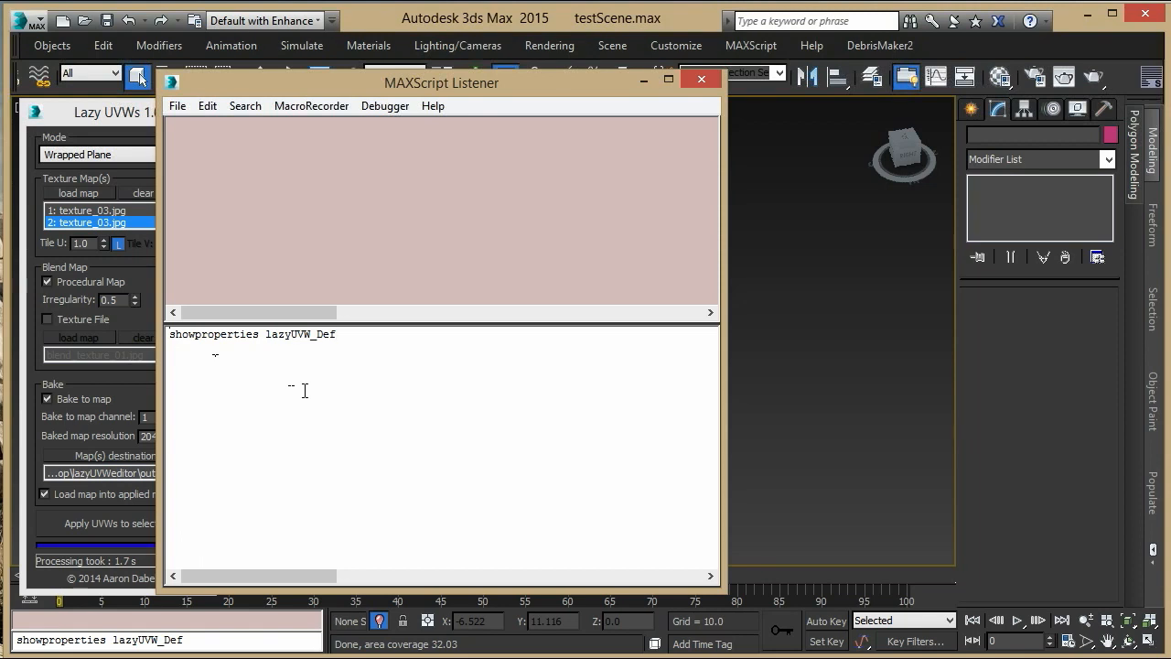
key(enter)
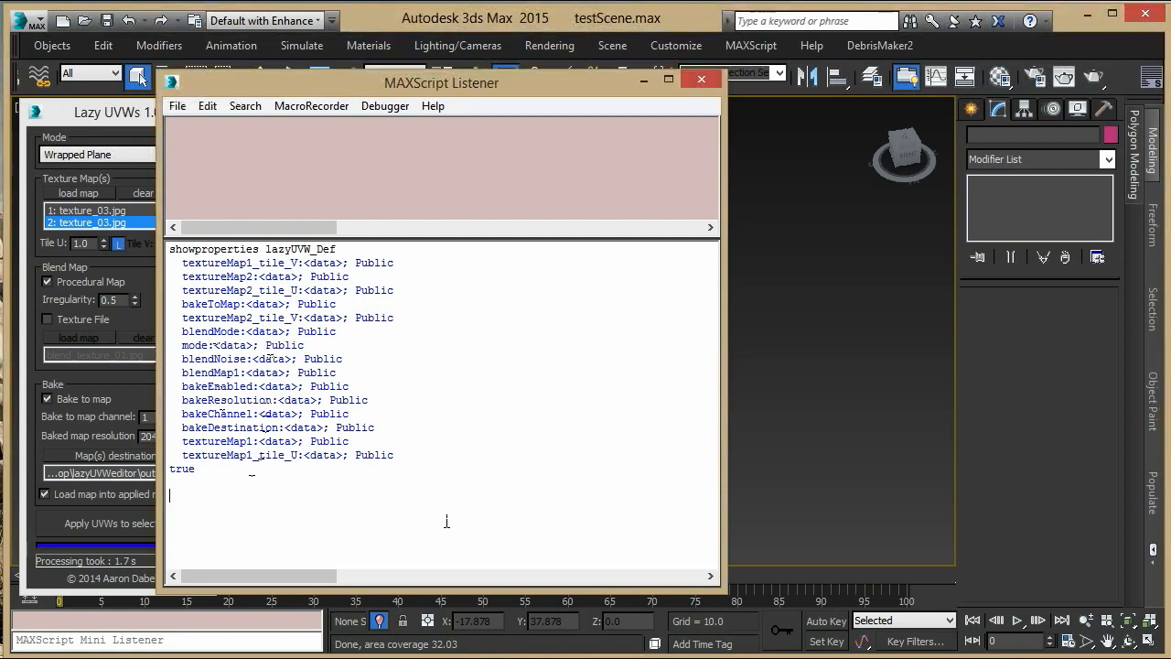
text(uvwFun.applyUVW())
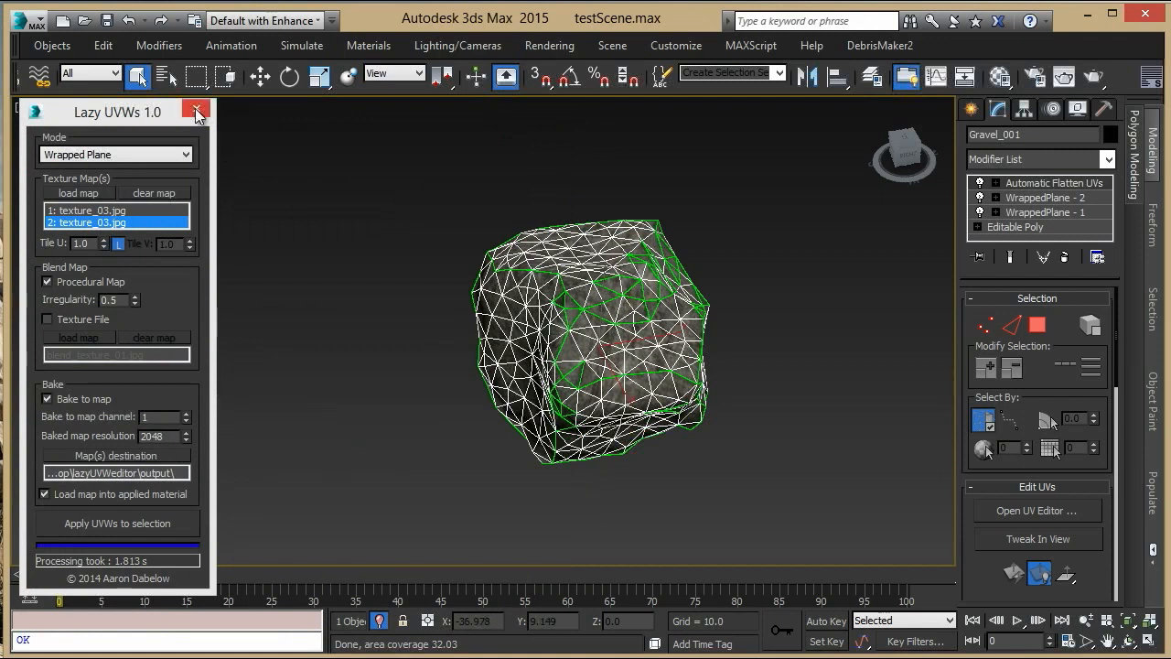
mouse_move(196, 111)
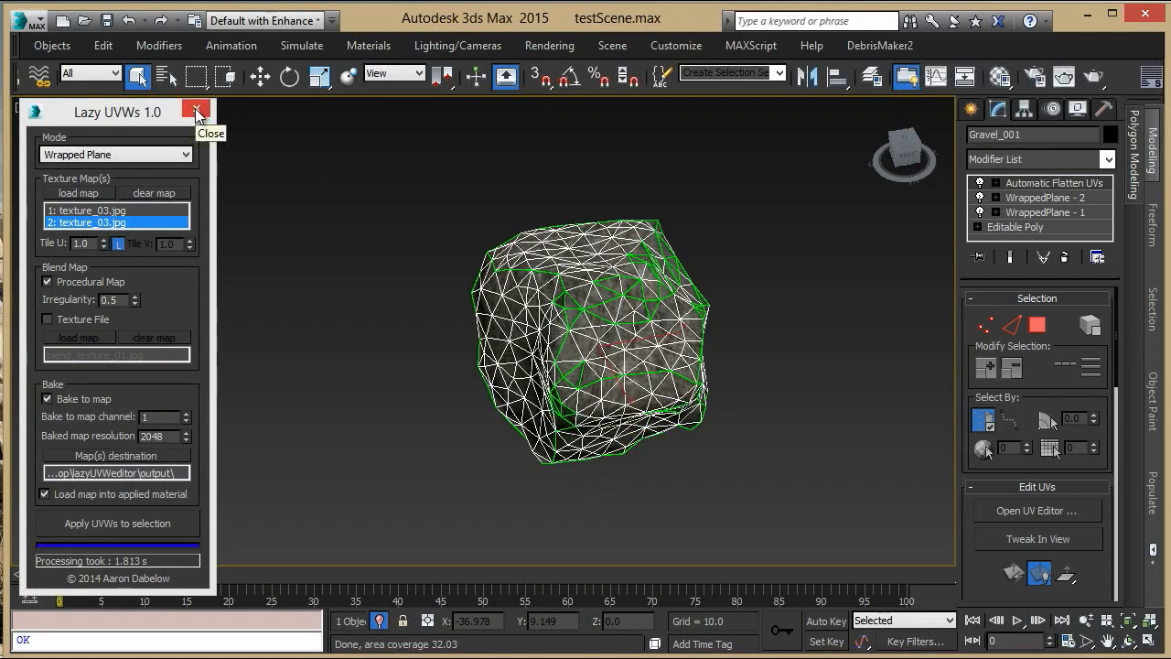
Close the Lazy UVWs 1.0 floater, leaving Gravel_001 selected
click(196, 111)
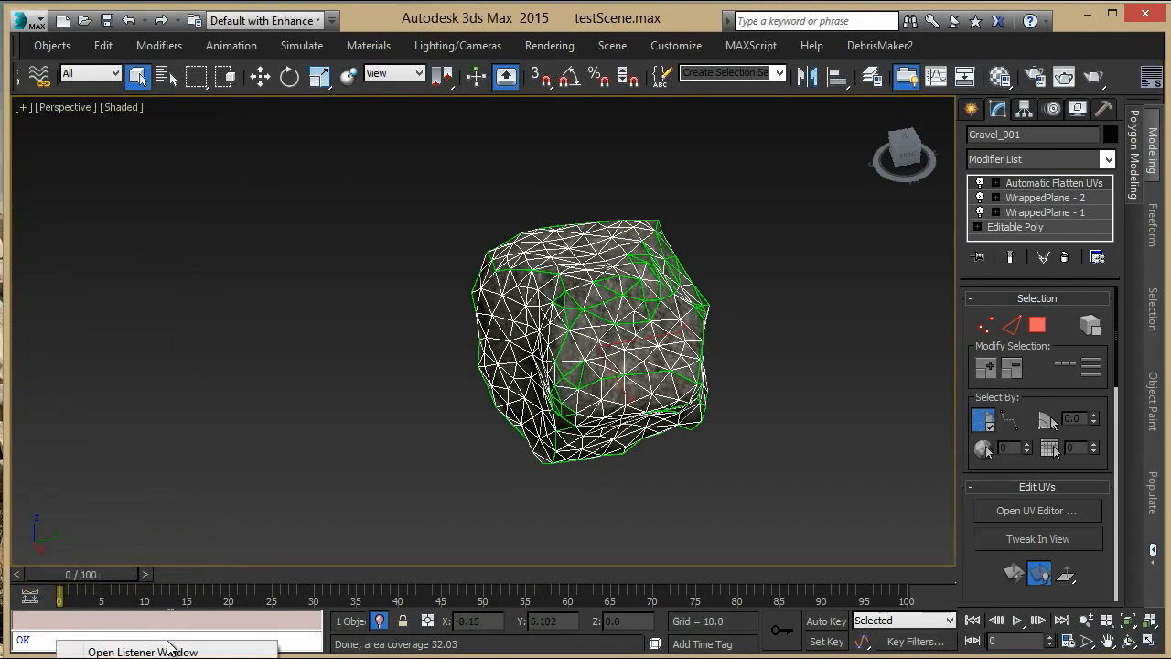